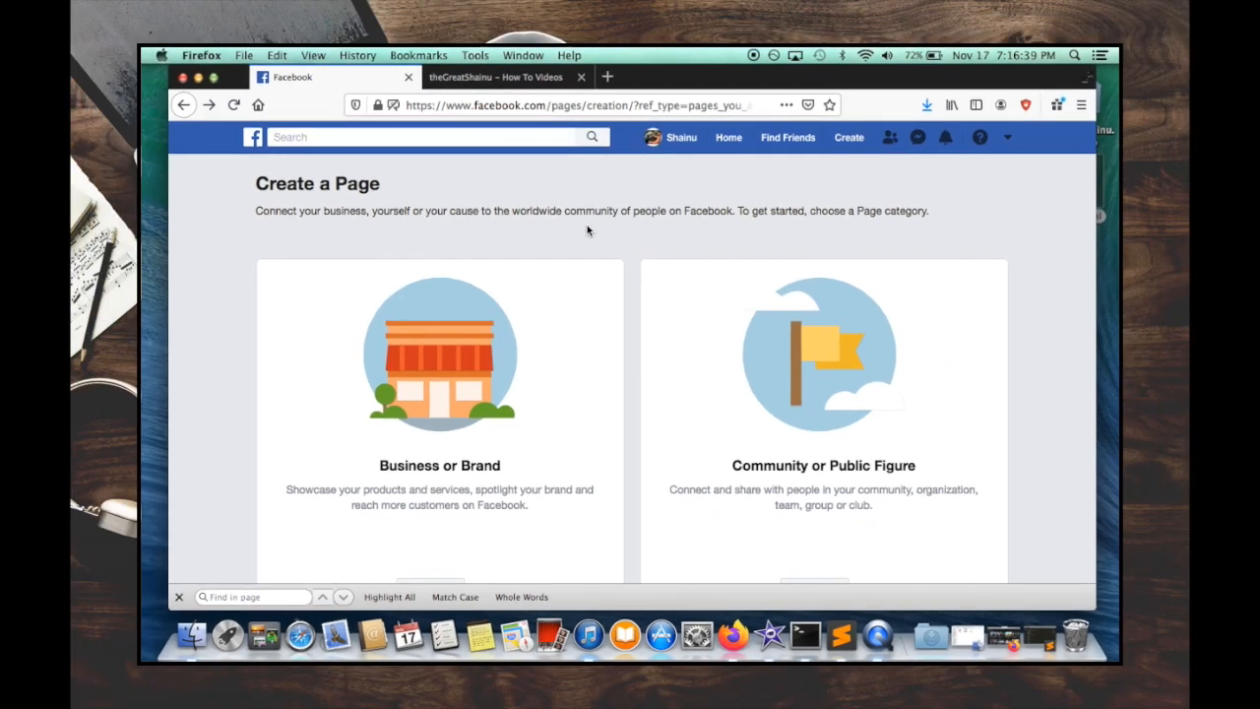
Switch to Facebook and open The Great Shainu - How To Videos page from the account menu.
left_click(496, 77)
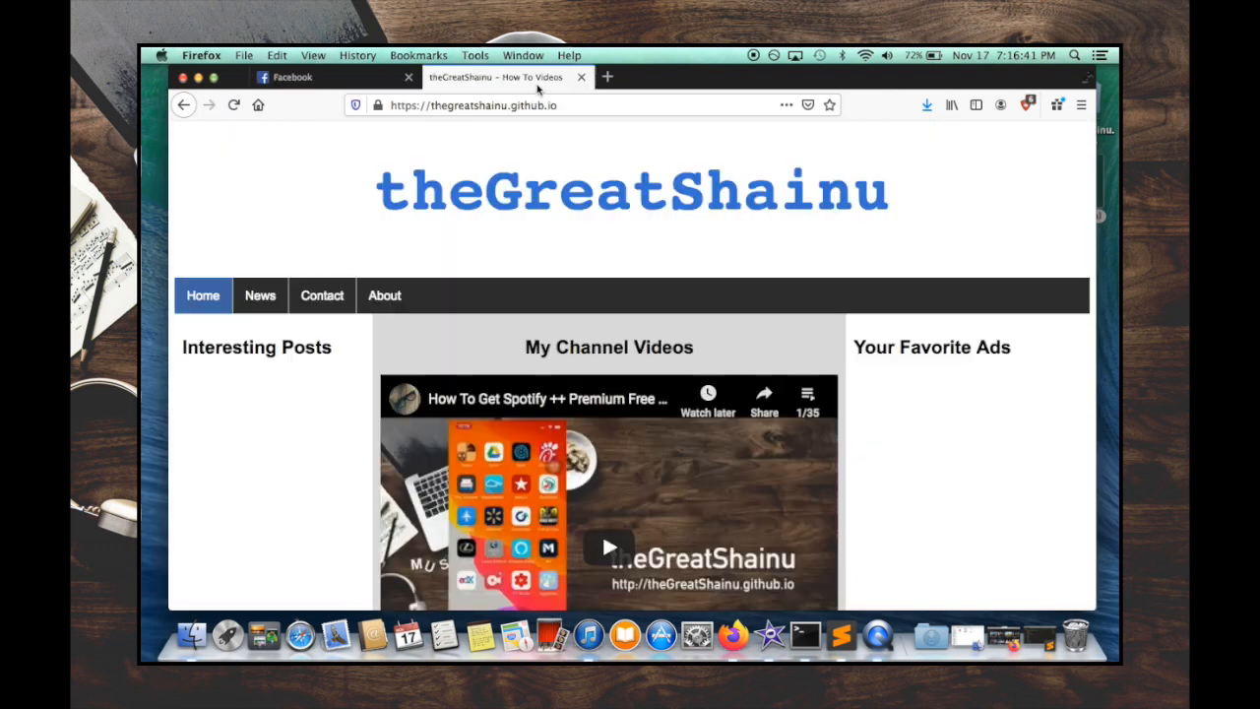
mouse_move(666, 305)
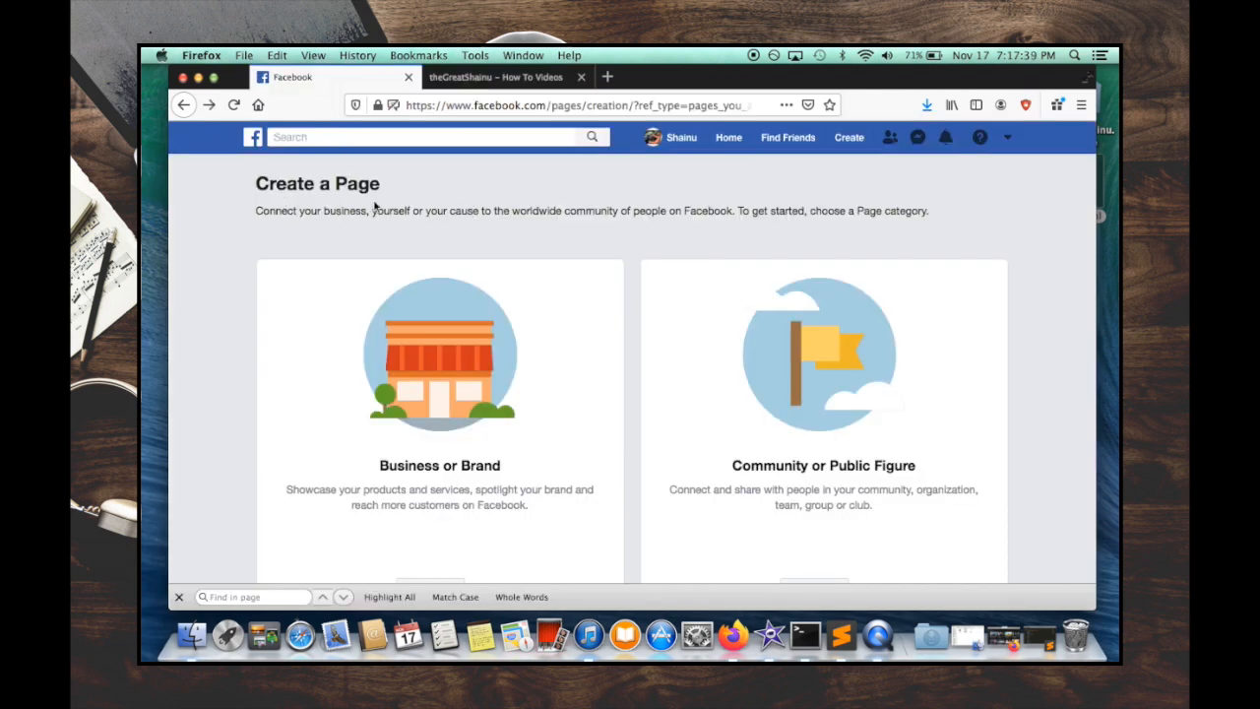
scroll("down", 3)
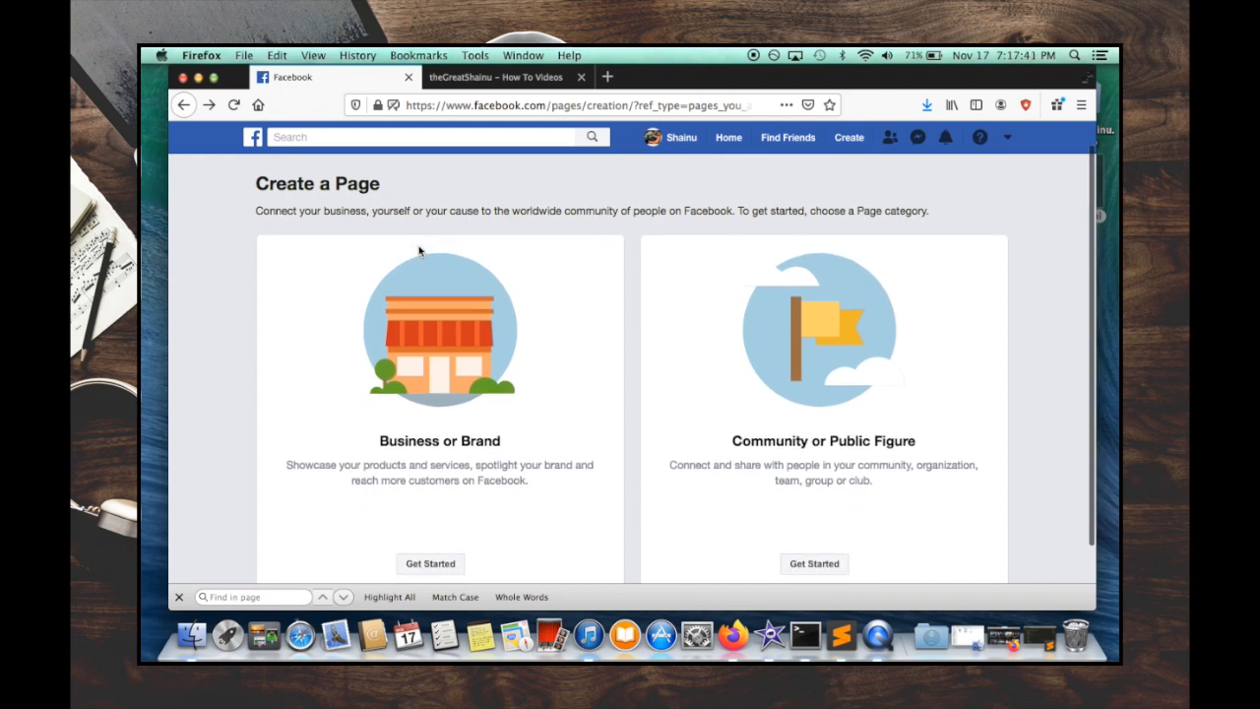
mouse_move(860, 462)
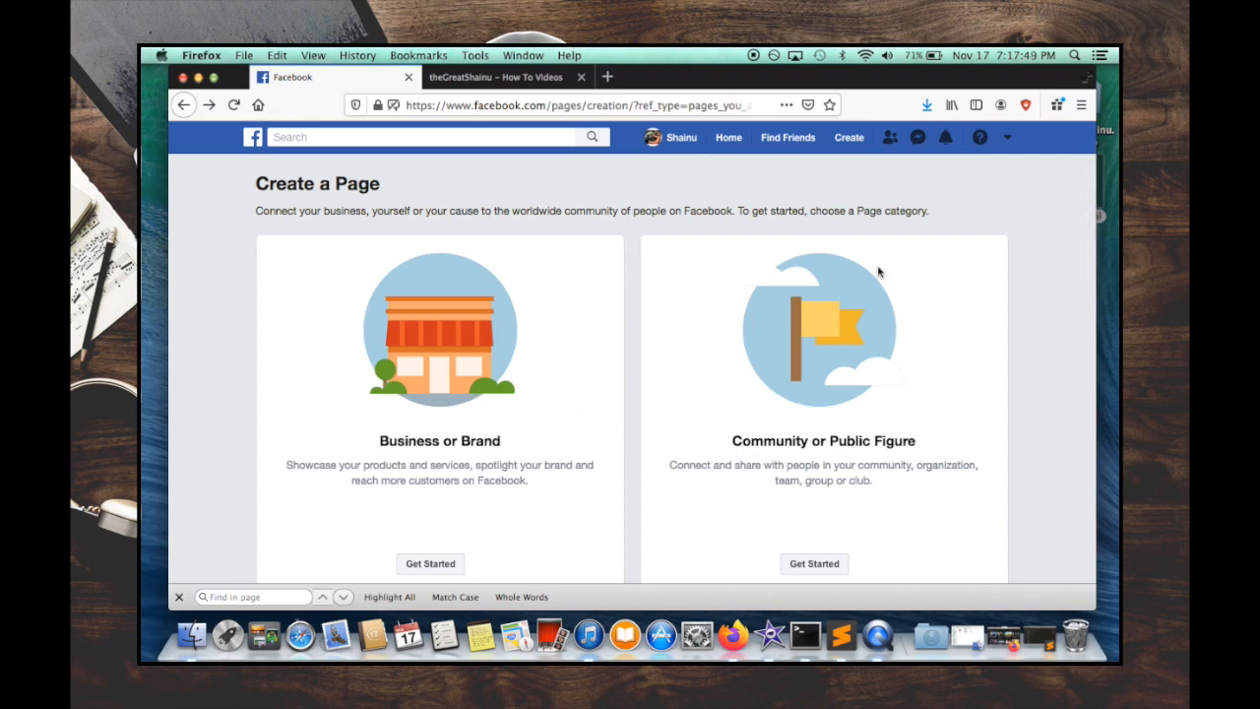
mouse_move(997, 174)
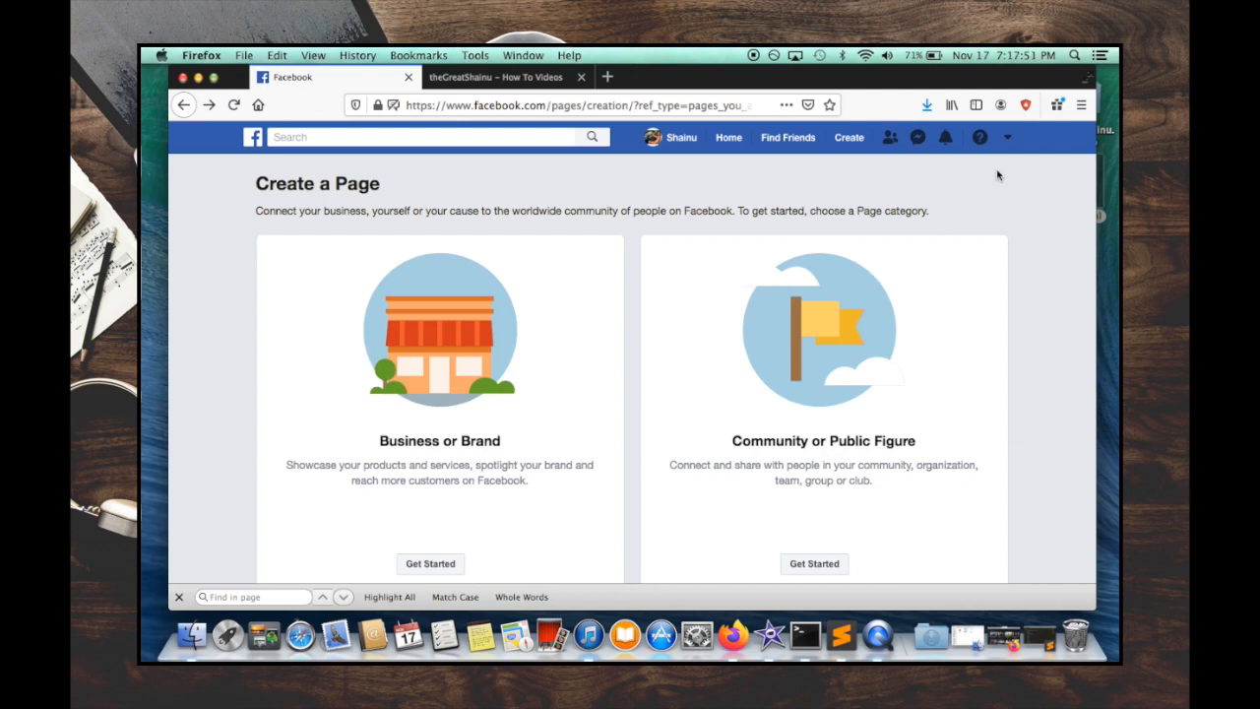
mouse_move(830, 351)
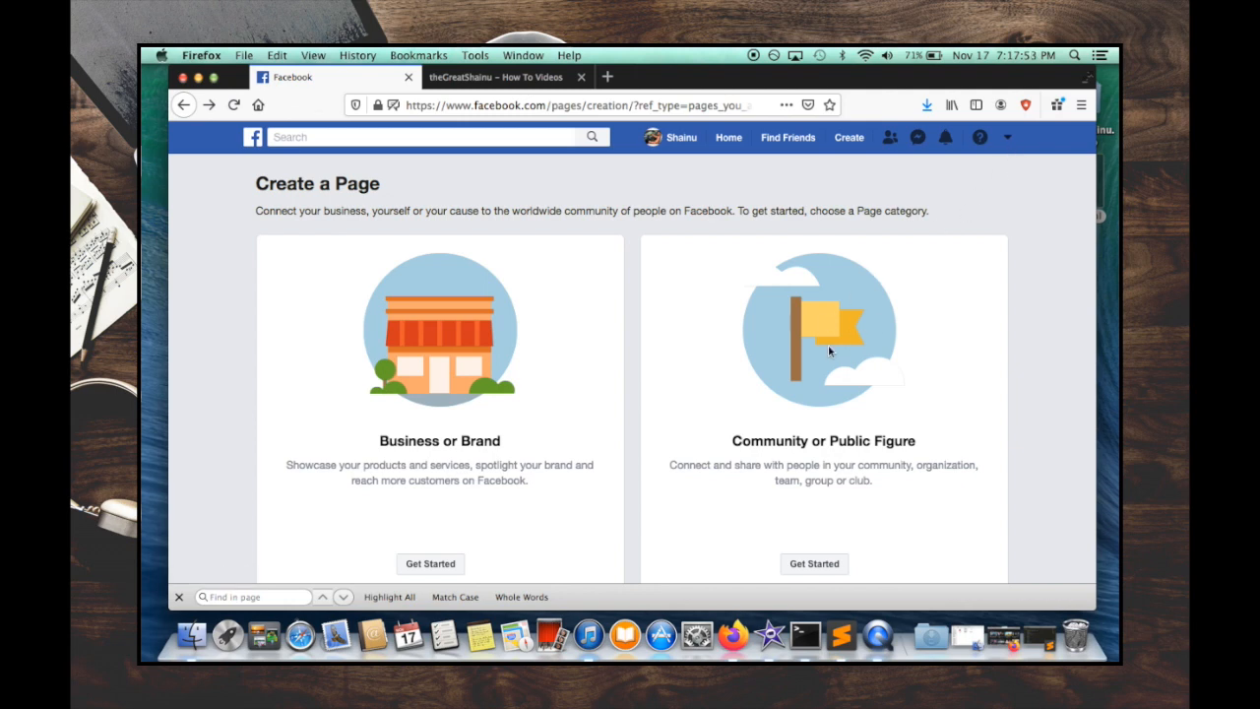
left_click(1006, 137)
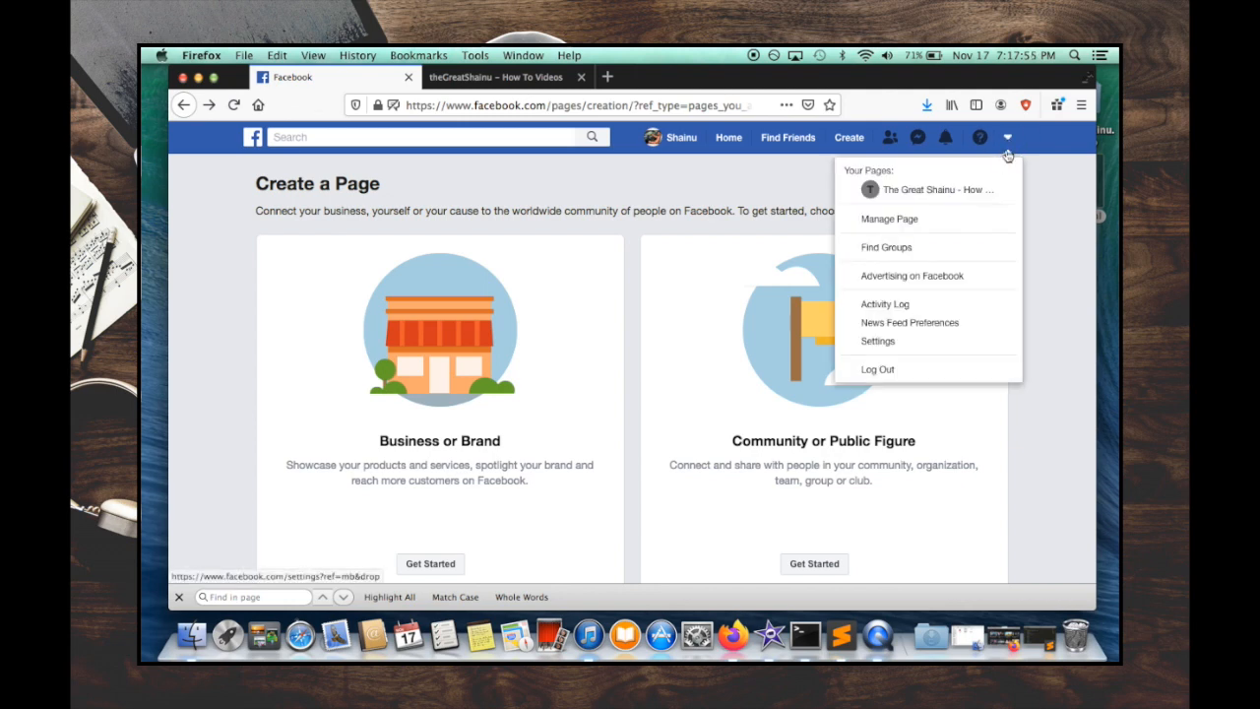
mouse_move(936, 189)
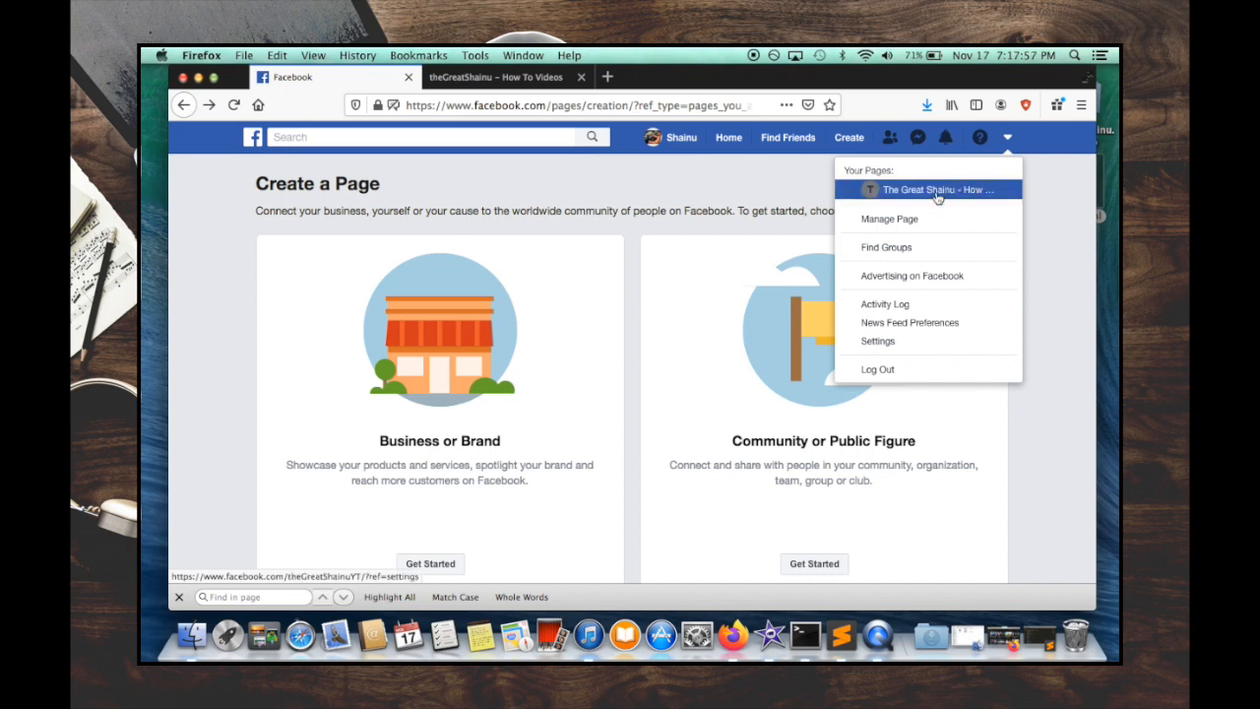
left_click(934, 189)
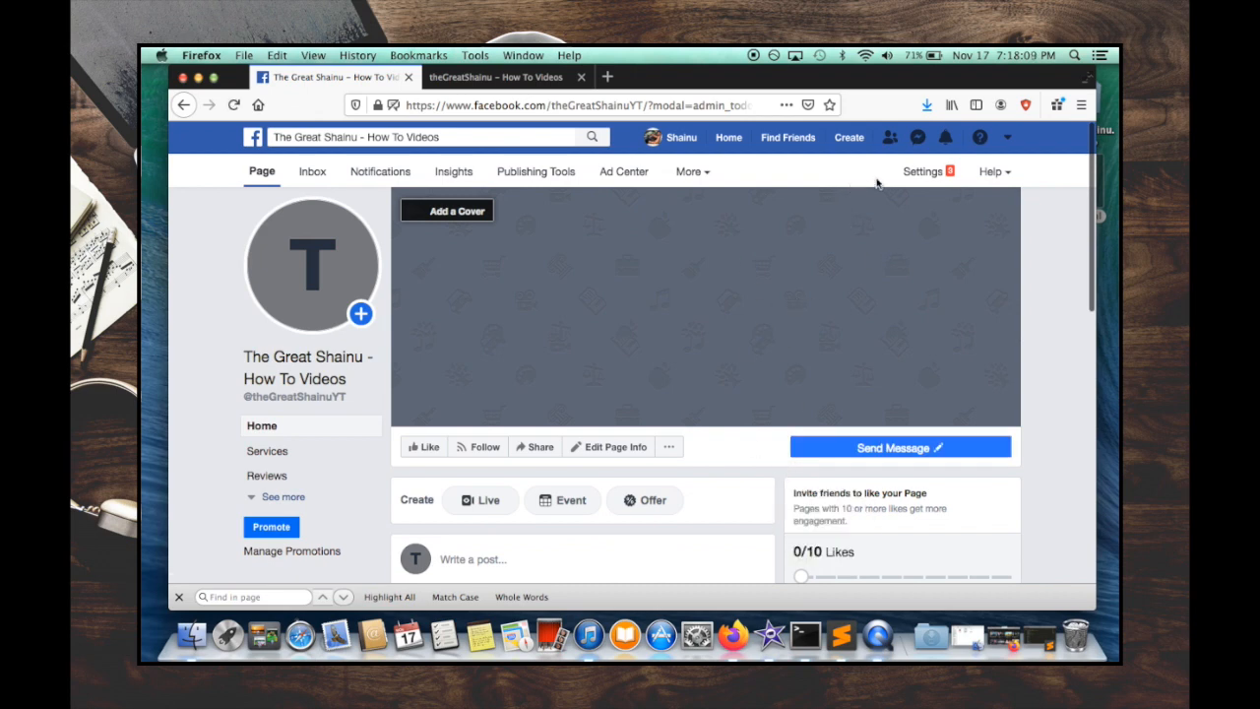
left_click(921, 170)
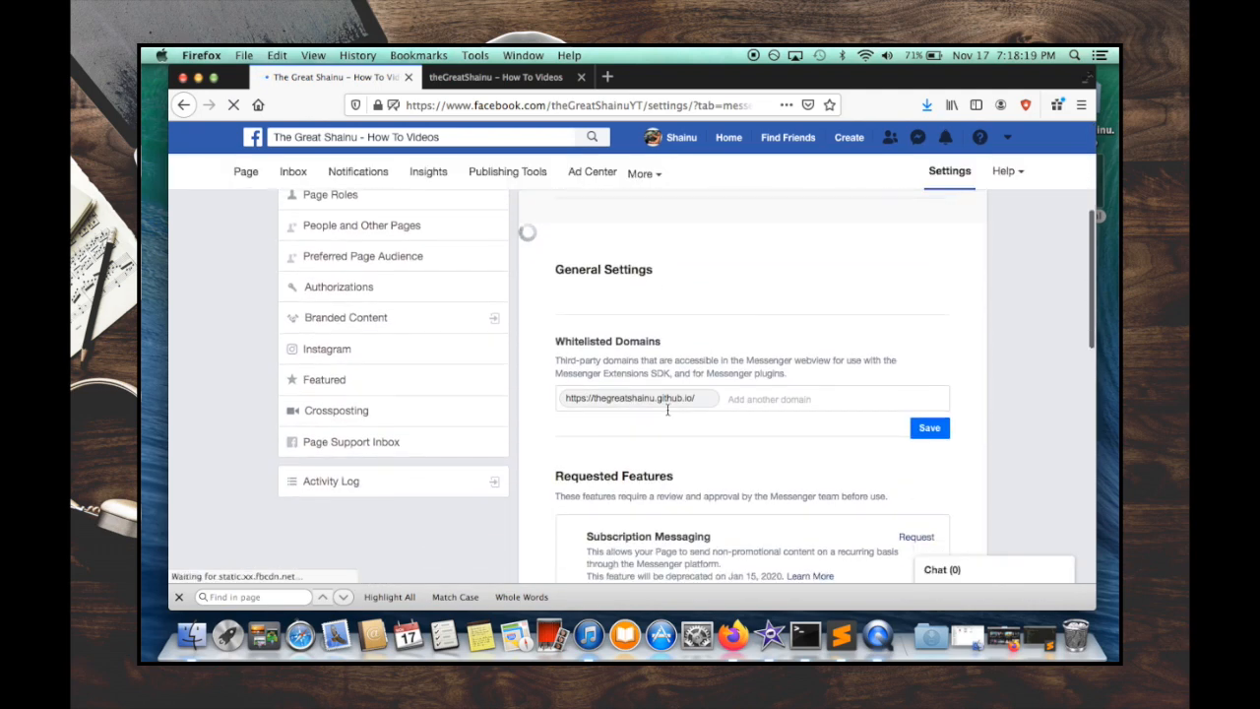
scroll("down", 3)
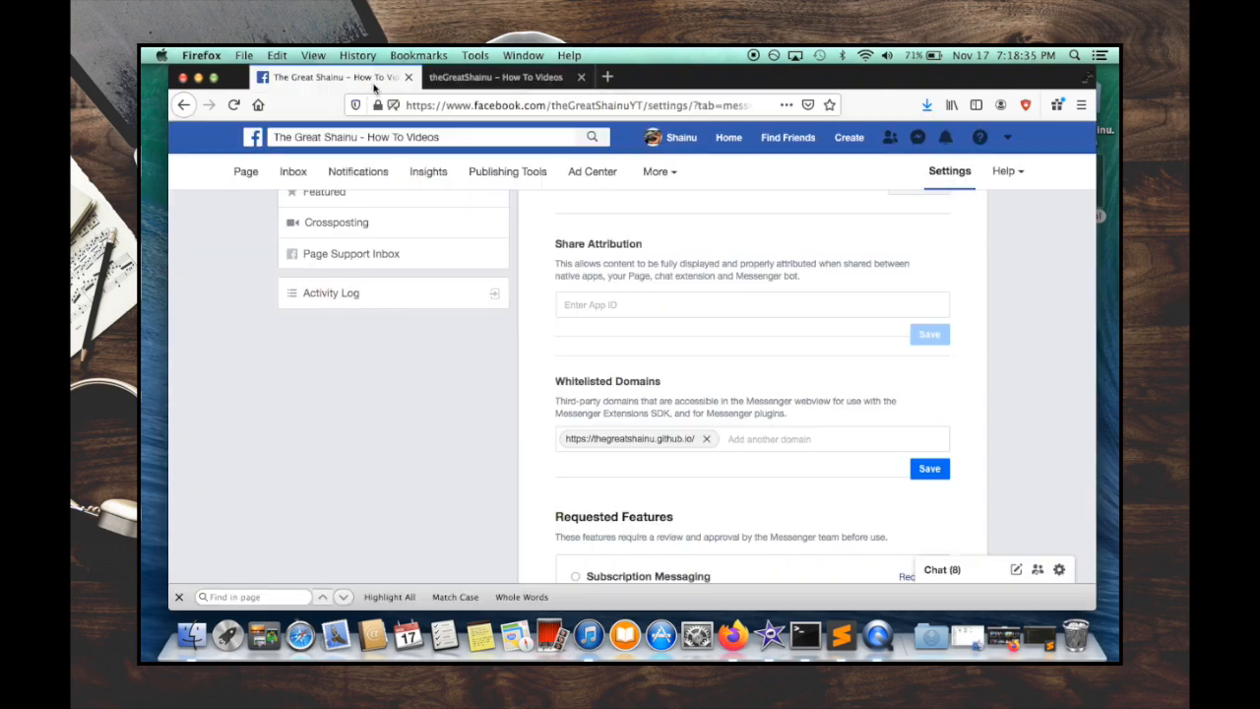
mouse_move(689, 453)
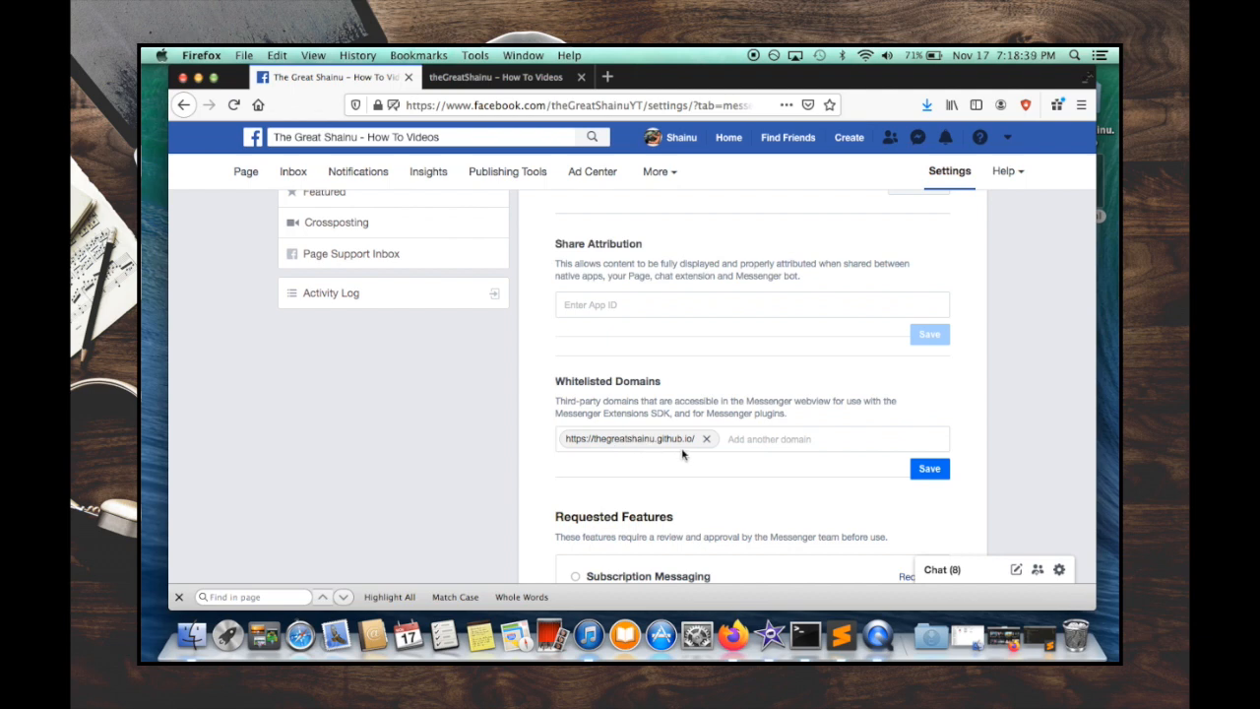
mouse_move(639, 459)
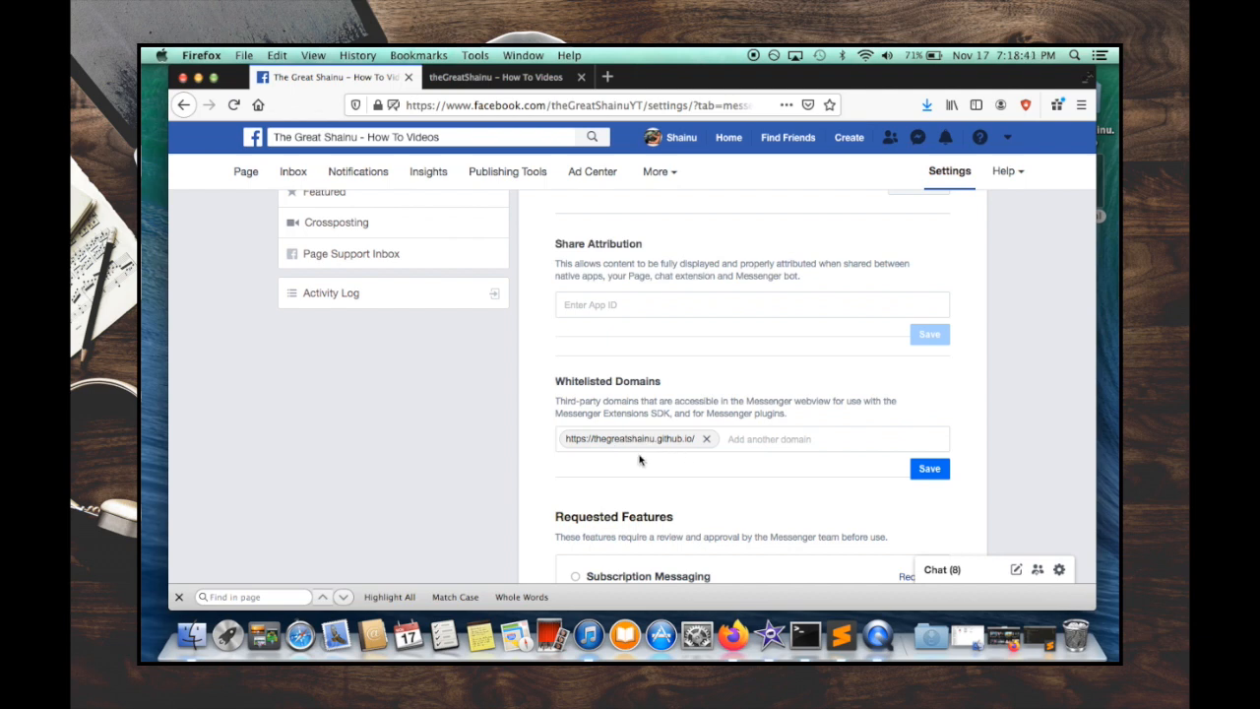
mouse_move(592, 384)
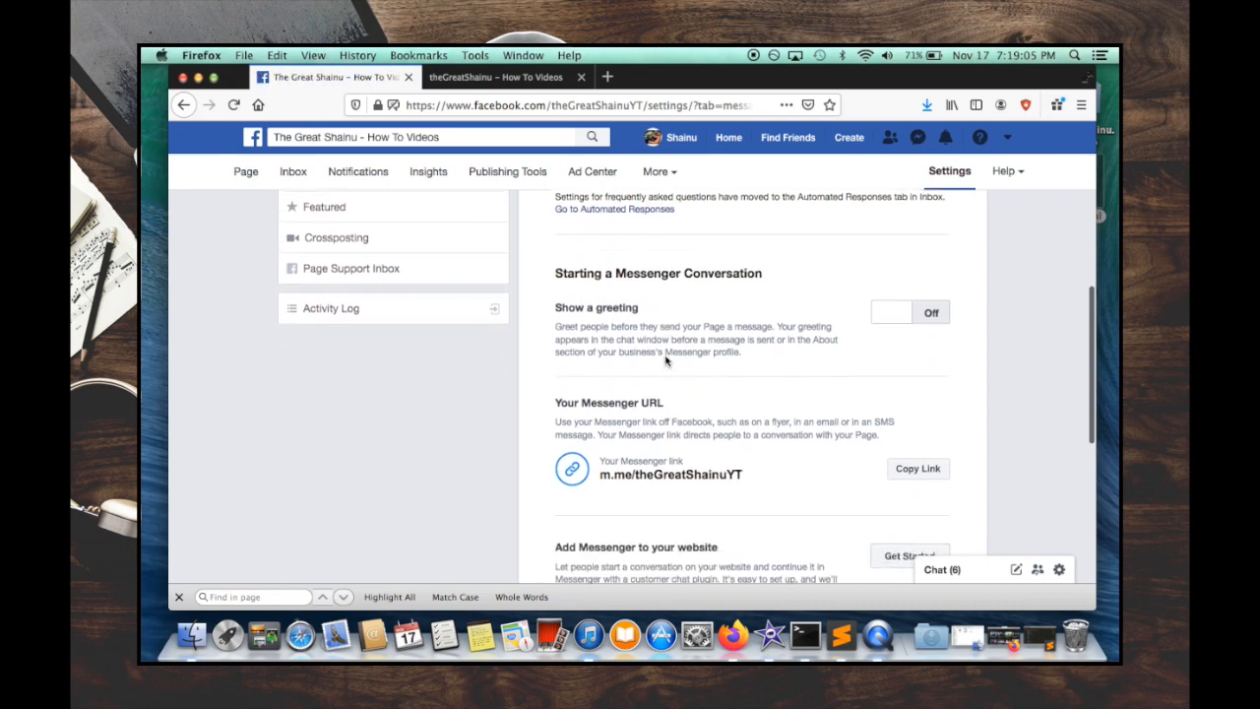
Scroll to Add Messenger to your website and start the customer chat setup.
scroll("down", 3)
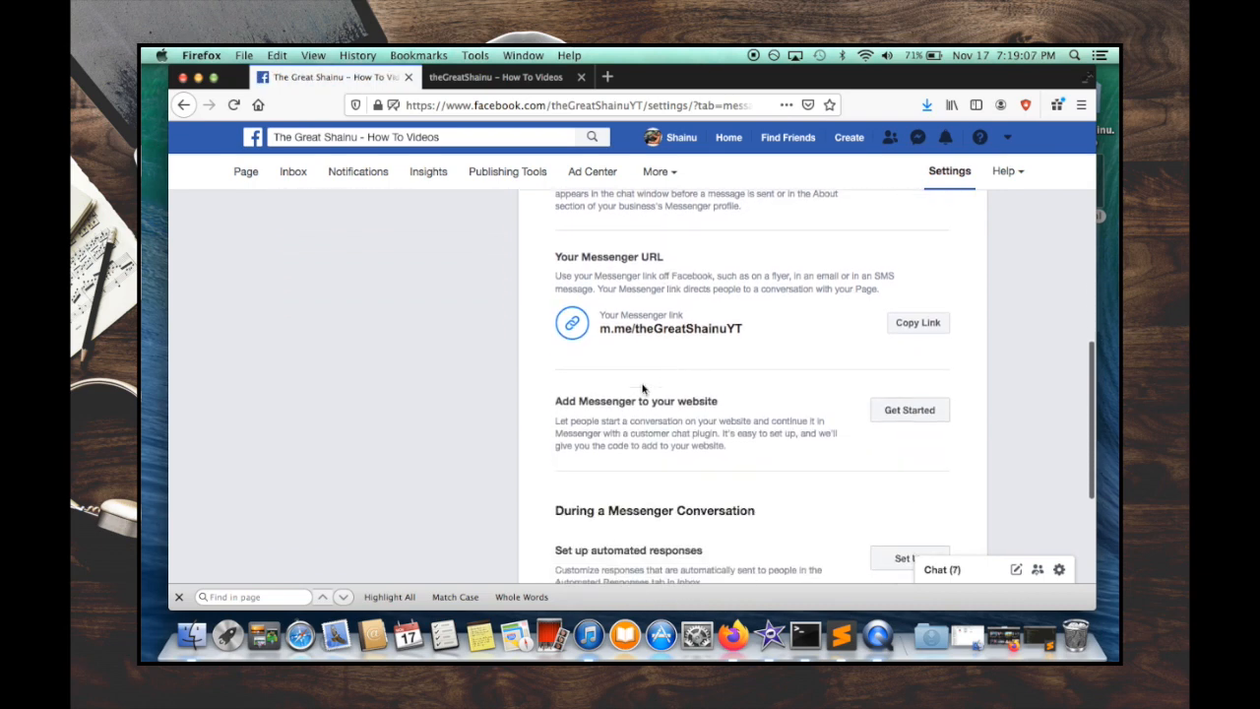
scroll("down", 3)
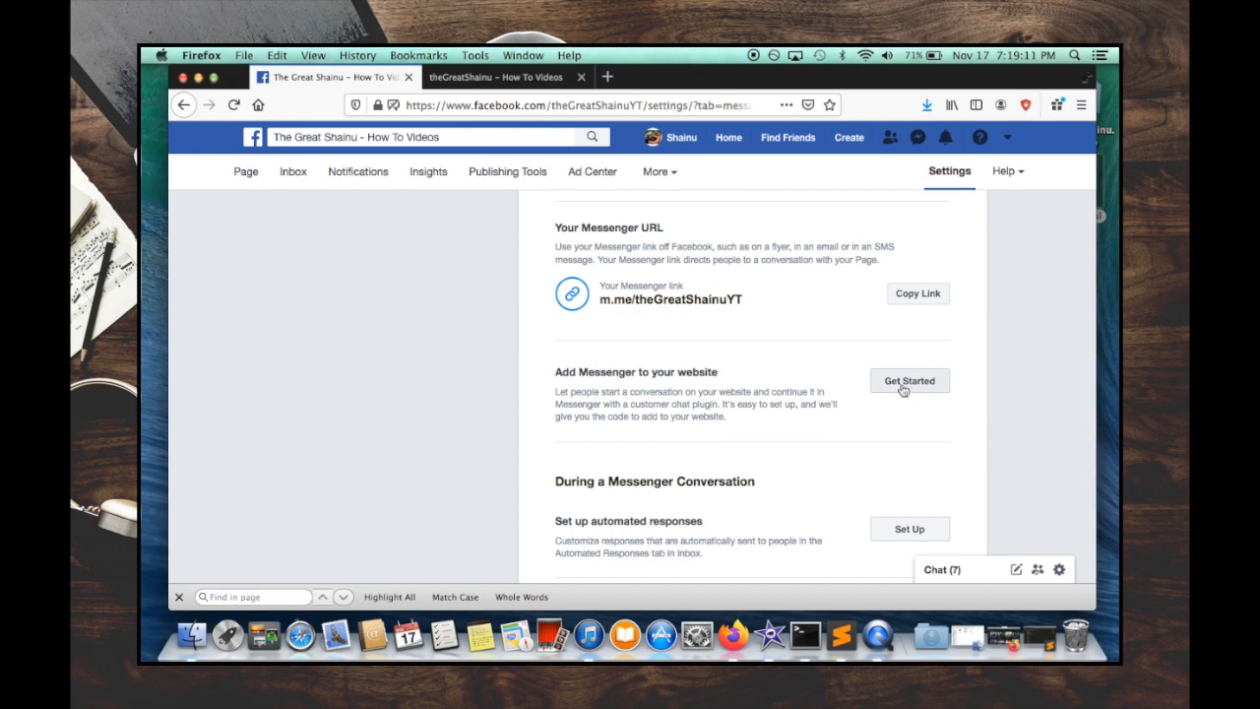
left_click(909, 380)
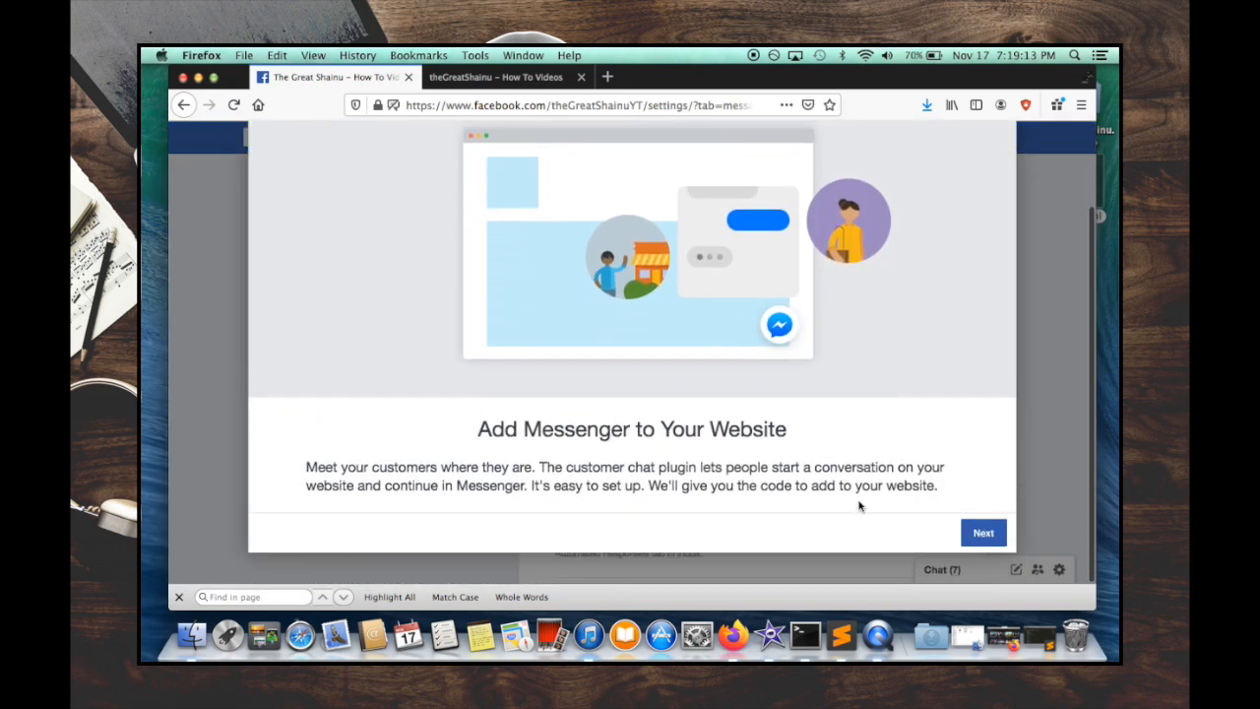
left_click(983, 533)
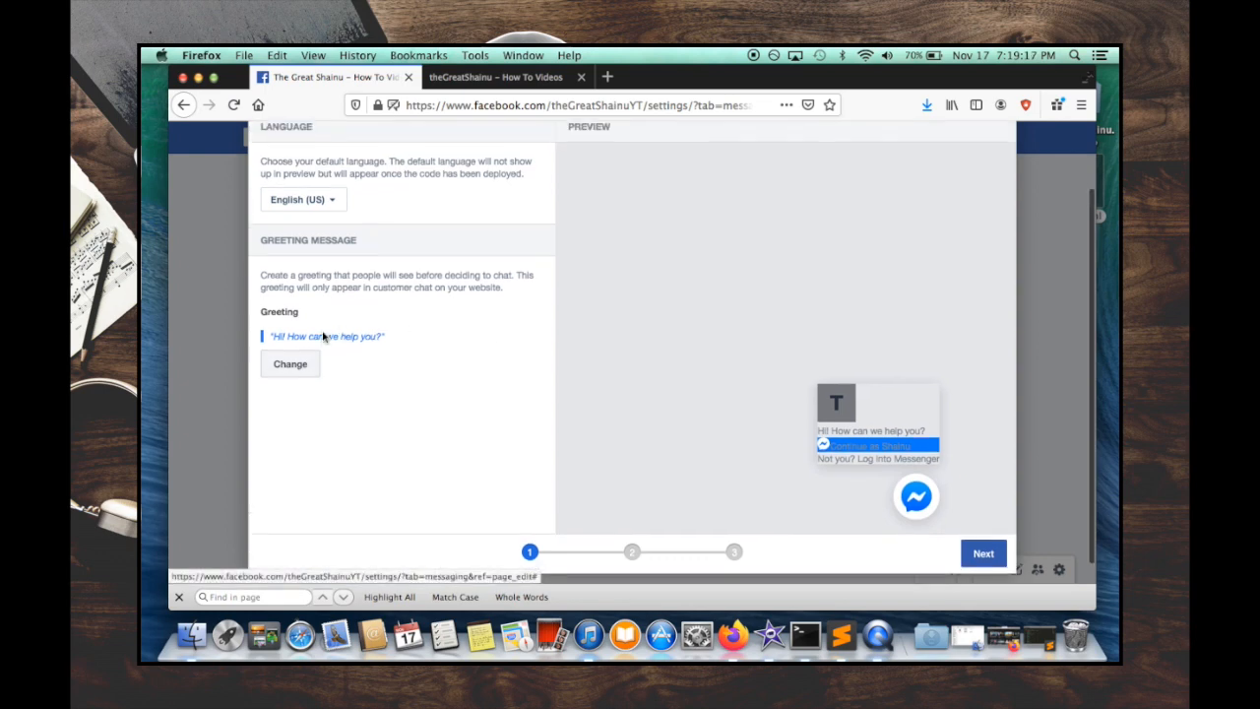
Try editing the chat greeting, then move on to the Appearance step.
left_click(290, 363)
type("Hello")
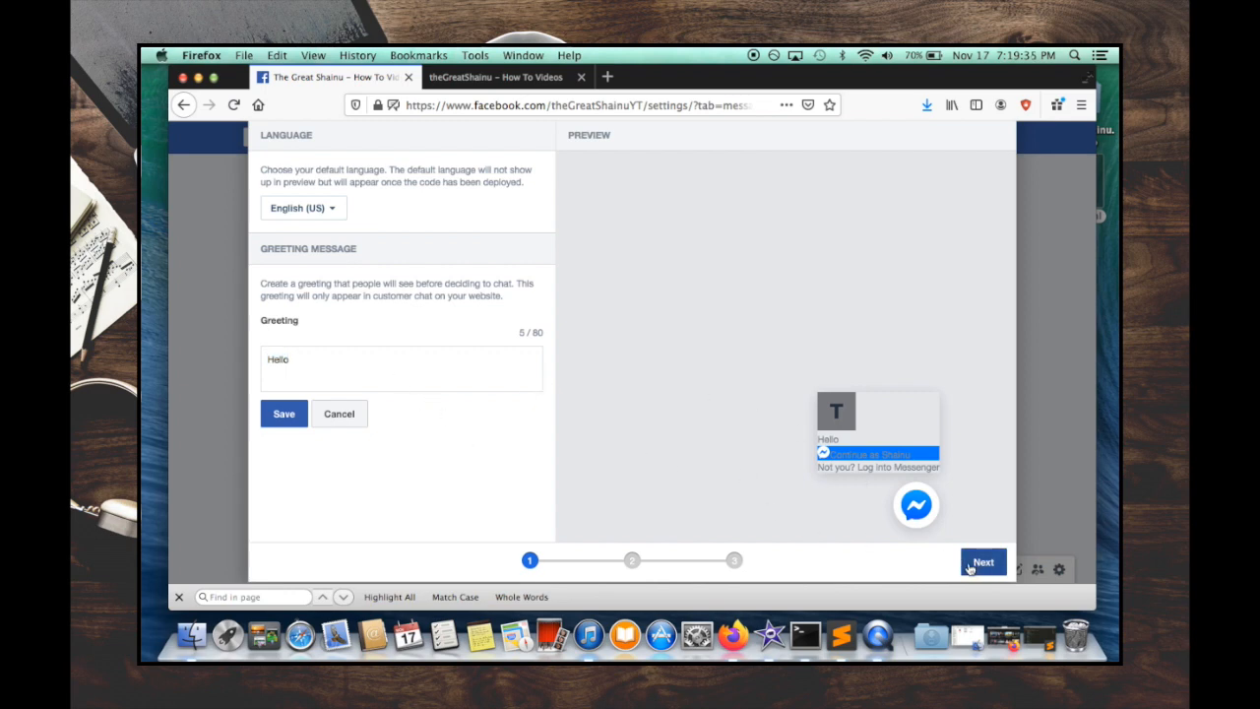
left_click(283, 414)
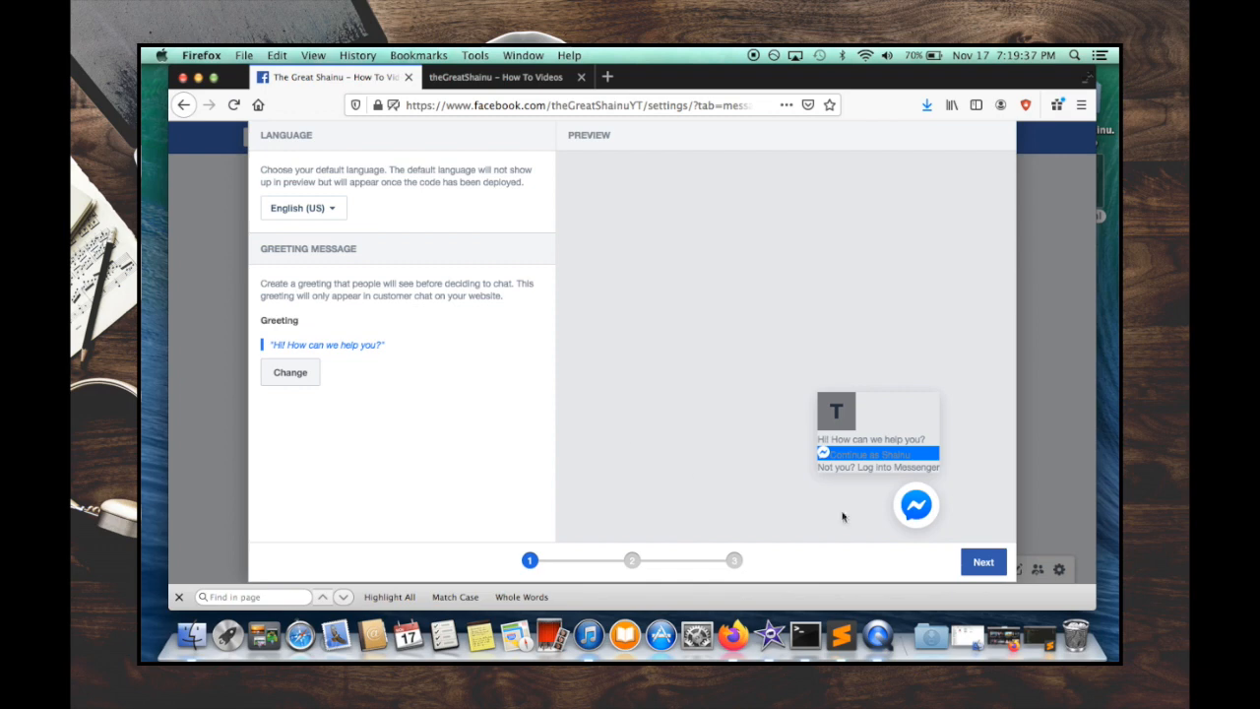
left_click(983, 561)
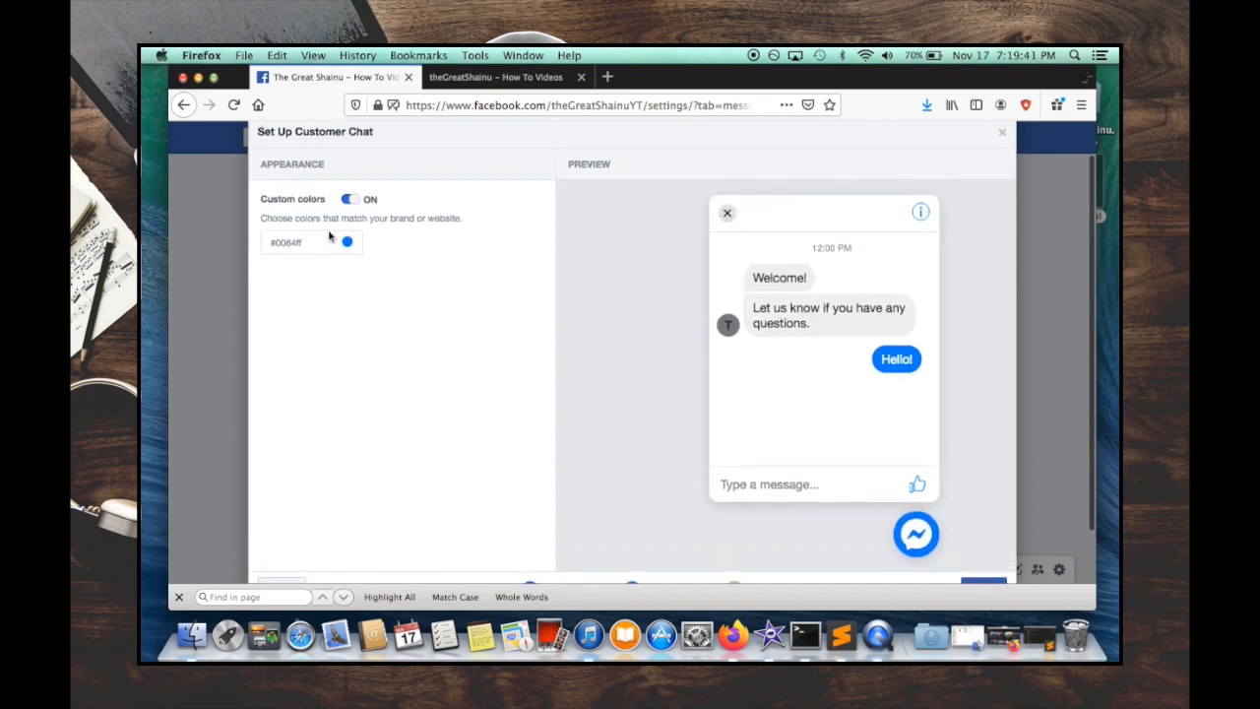
Set the chat's custom color to #615b5b using a value from Google's color picker.
left_click(346, 242)
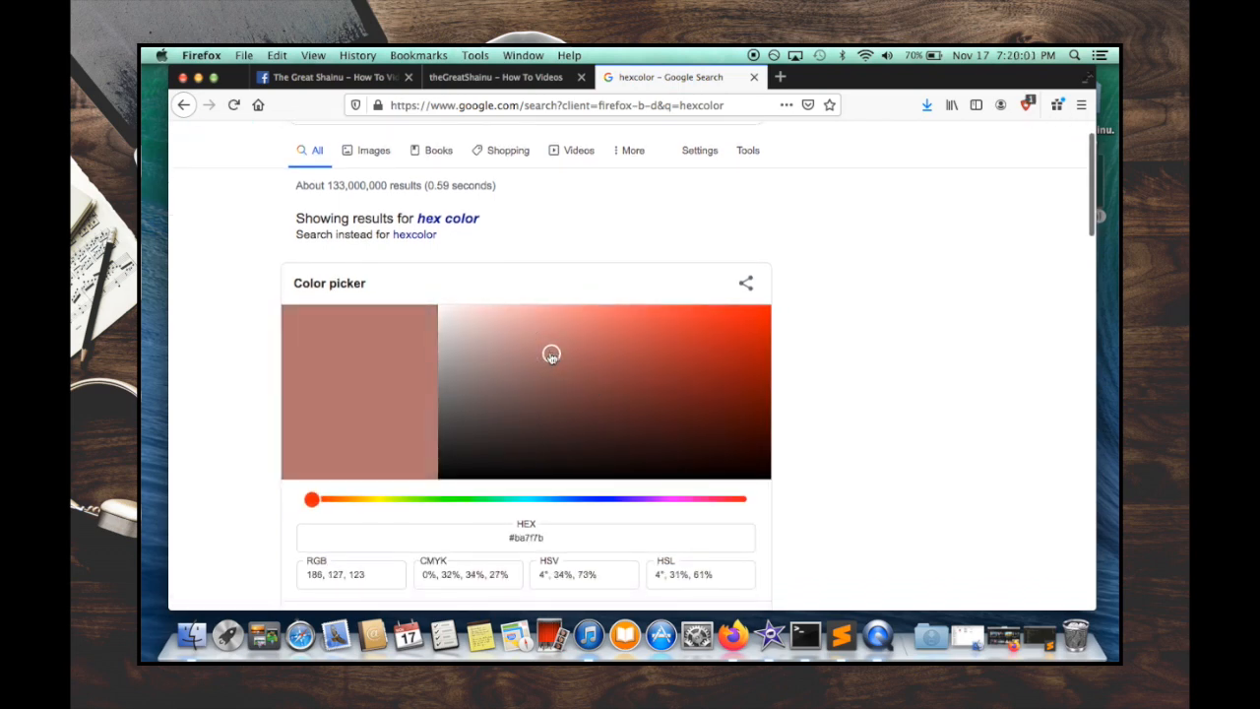
left_click(459, 414)
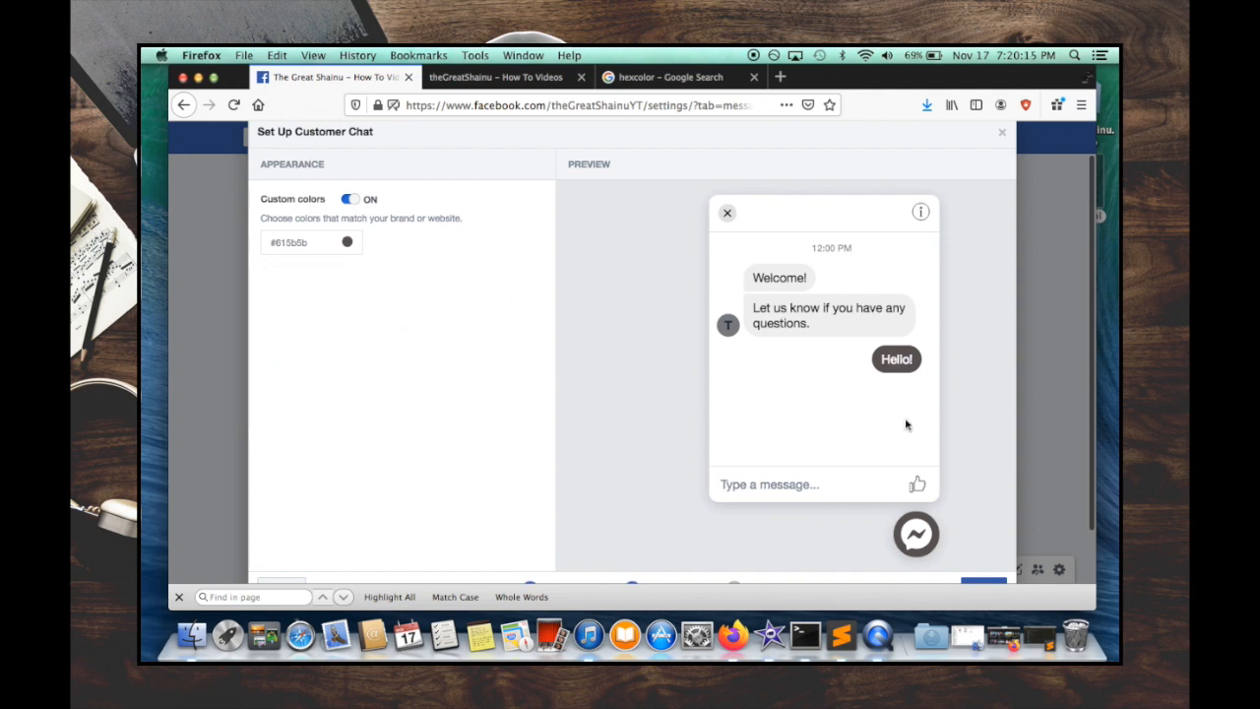
mouse_move(885, 410)
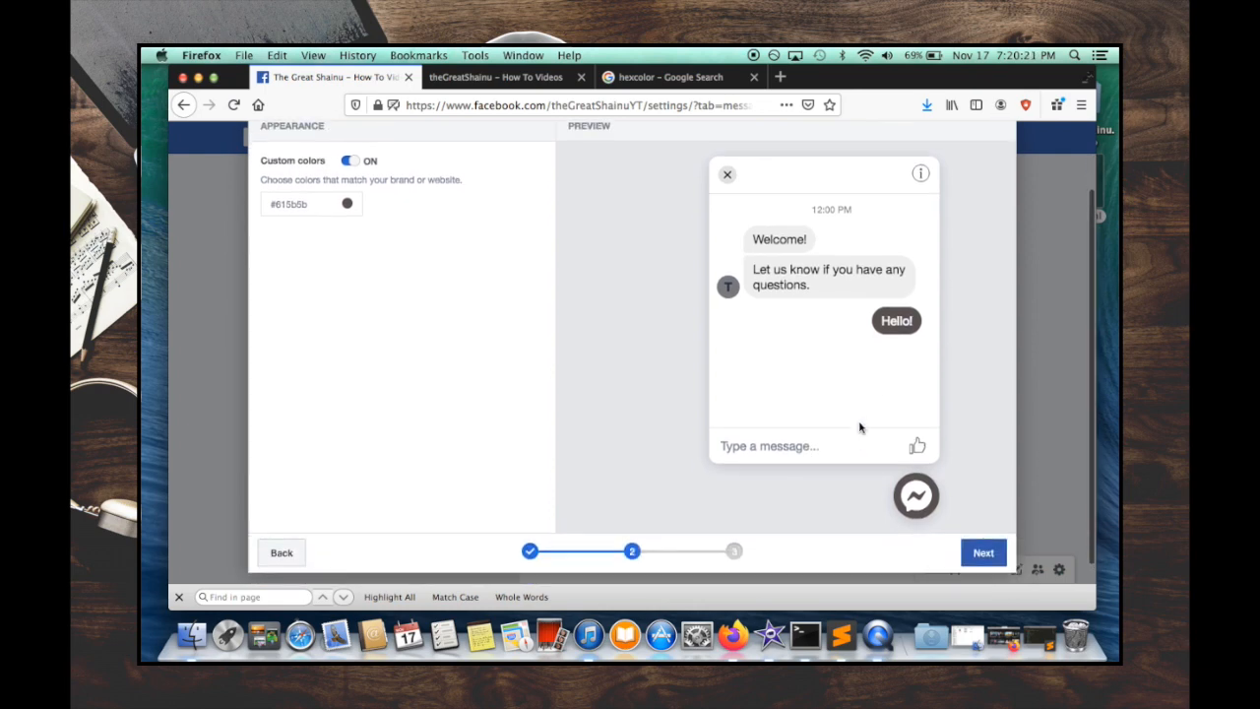
Advance to the install-code step and copy the chat plugin code snippet.
left_click(982, 552)
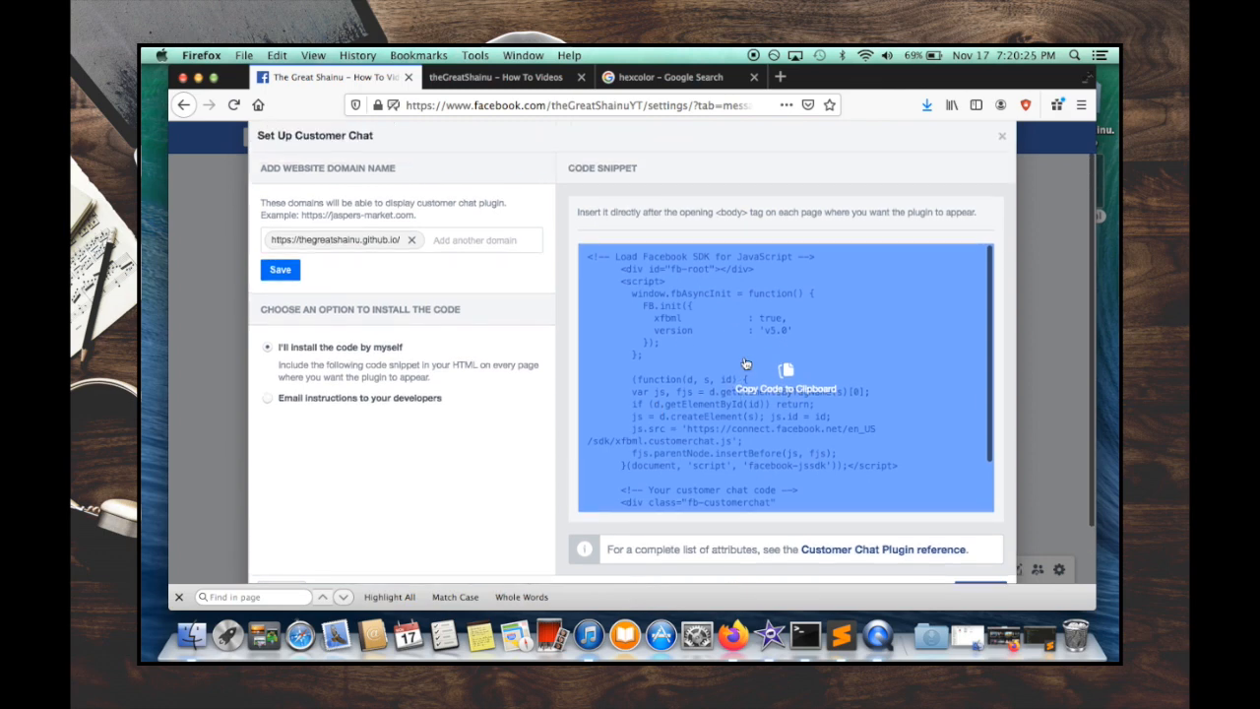
mouse_move(726, 365)
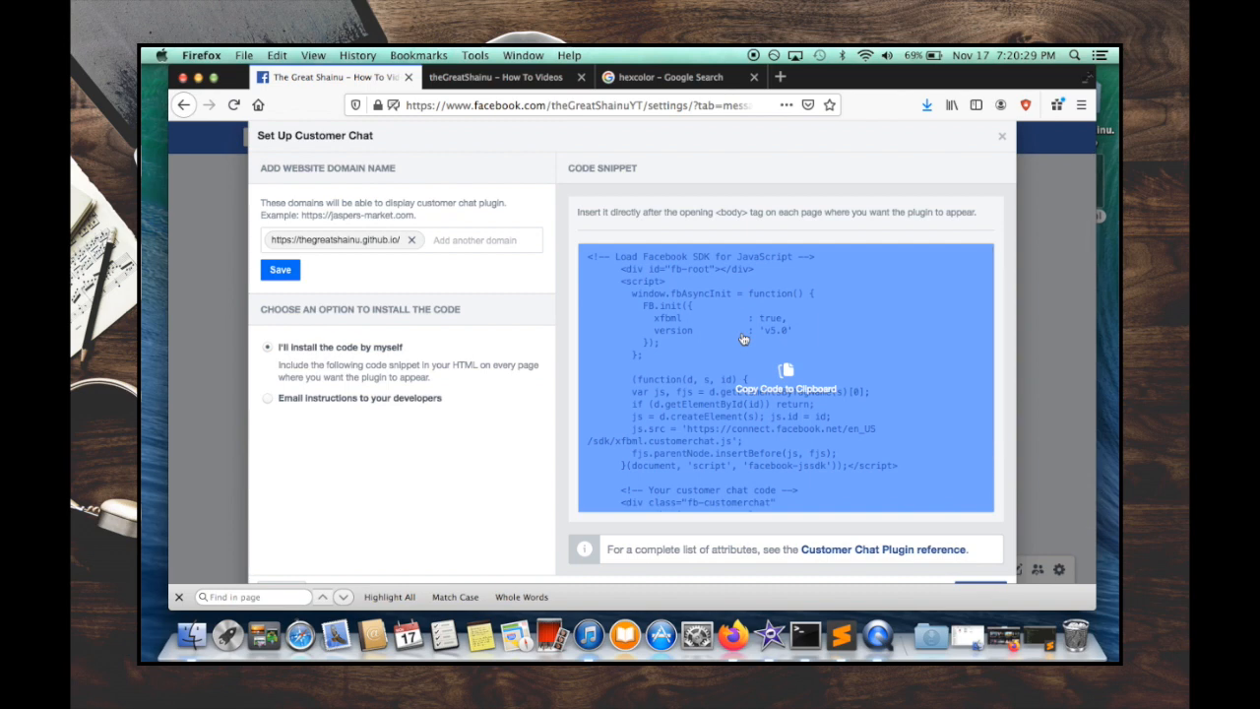
mouse_move(788, 374)
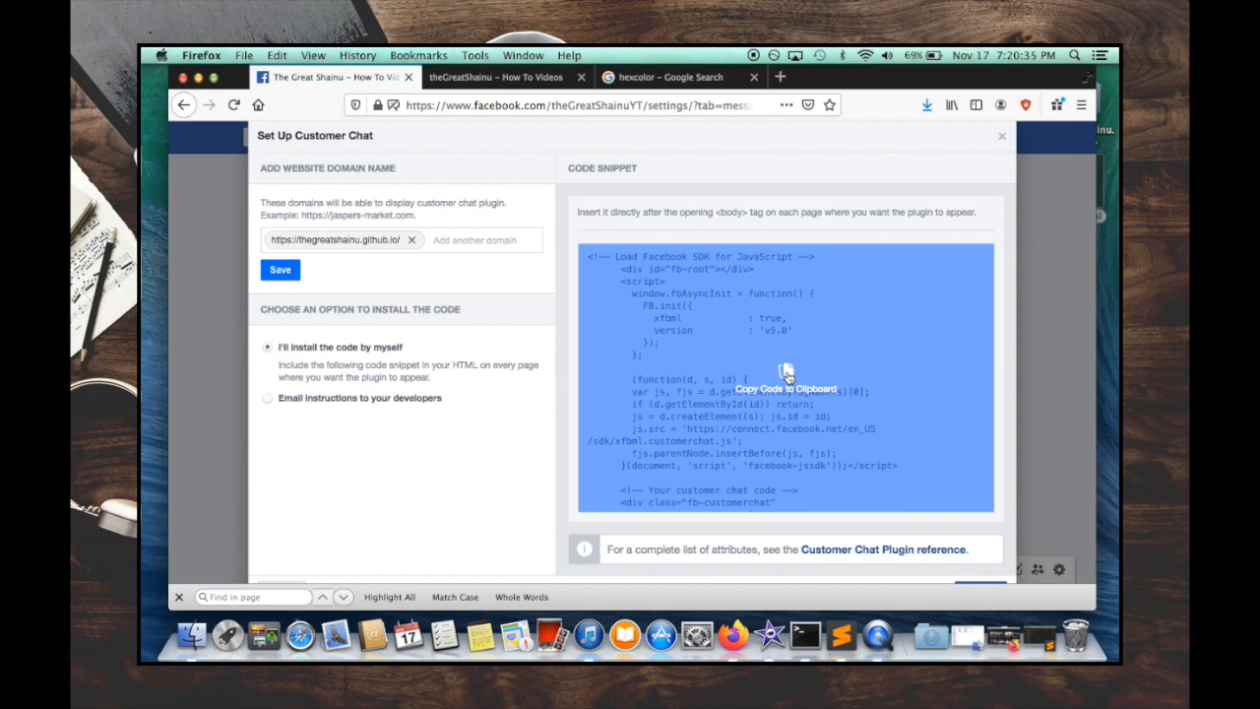
left_click(786, 384)
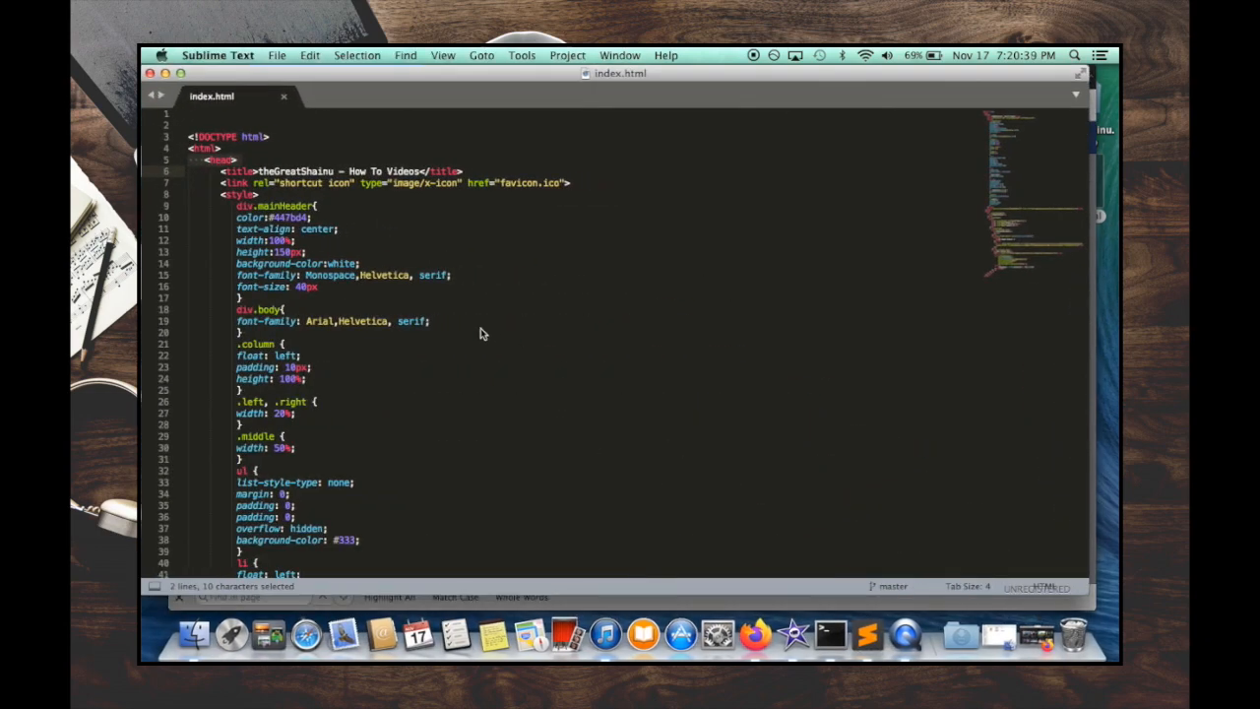
Paste the chat plugin code after <body> in index.html with theme_color #615b5b and save.
scroll("down", 3)
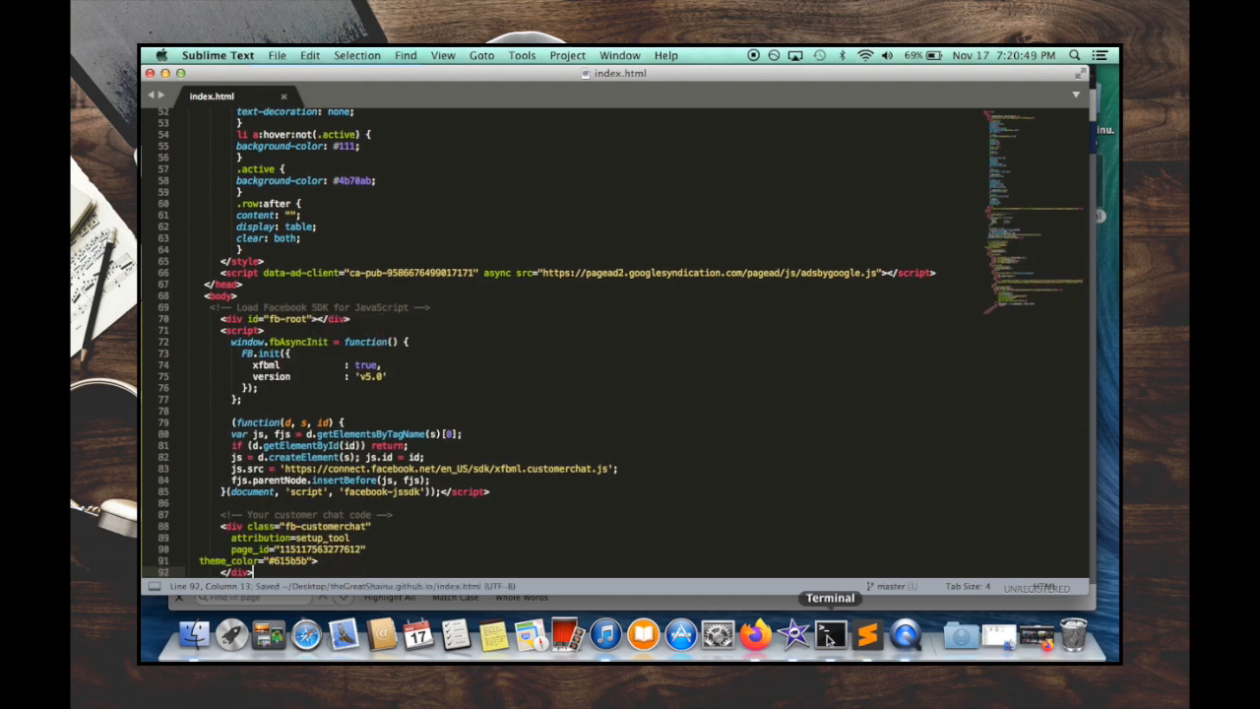
In Terminal, check git status, stage changes, and commit with 'Added a messenger chat bot'.
left_click(830, 634)
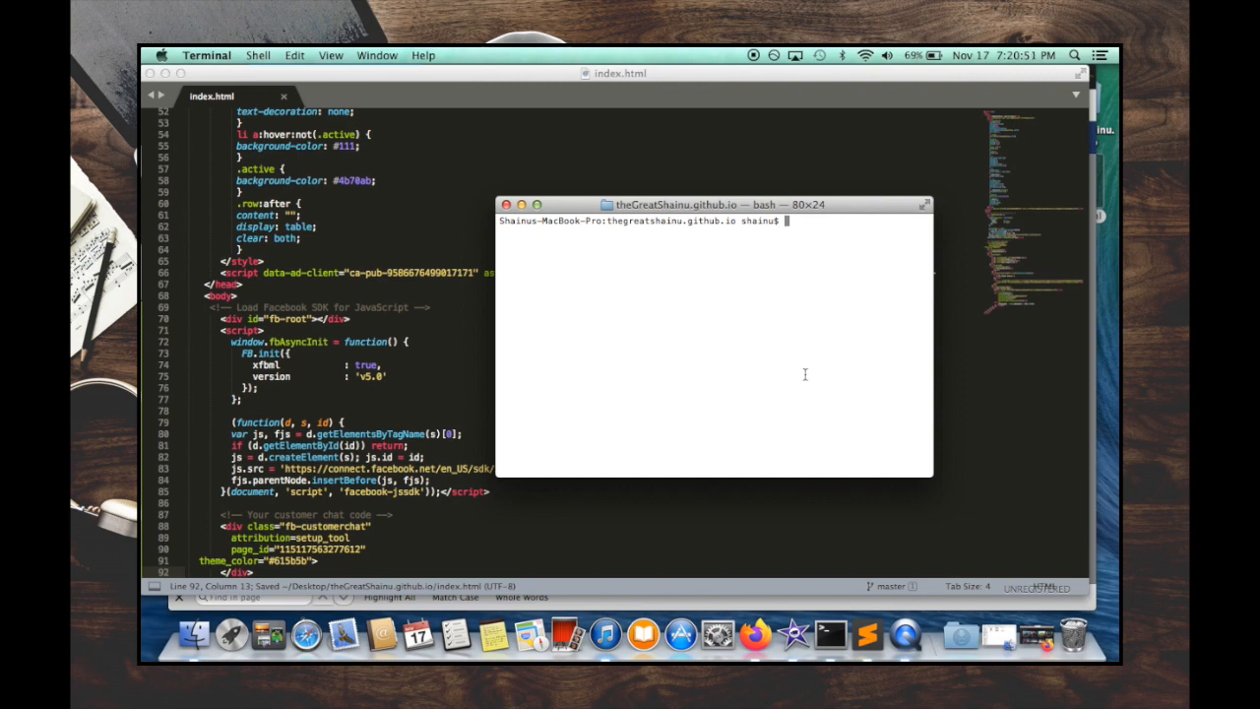
type("git status")
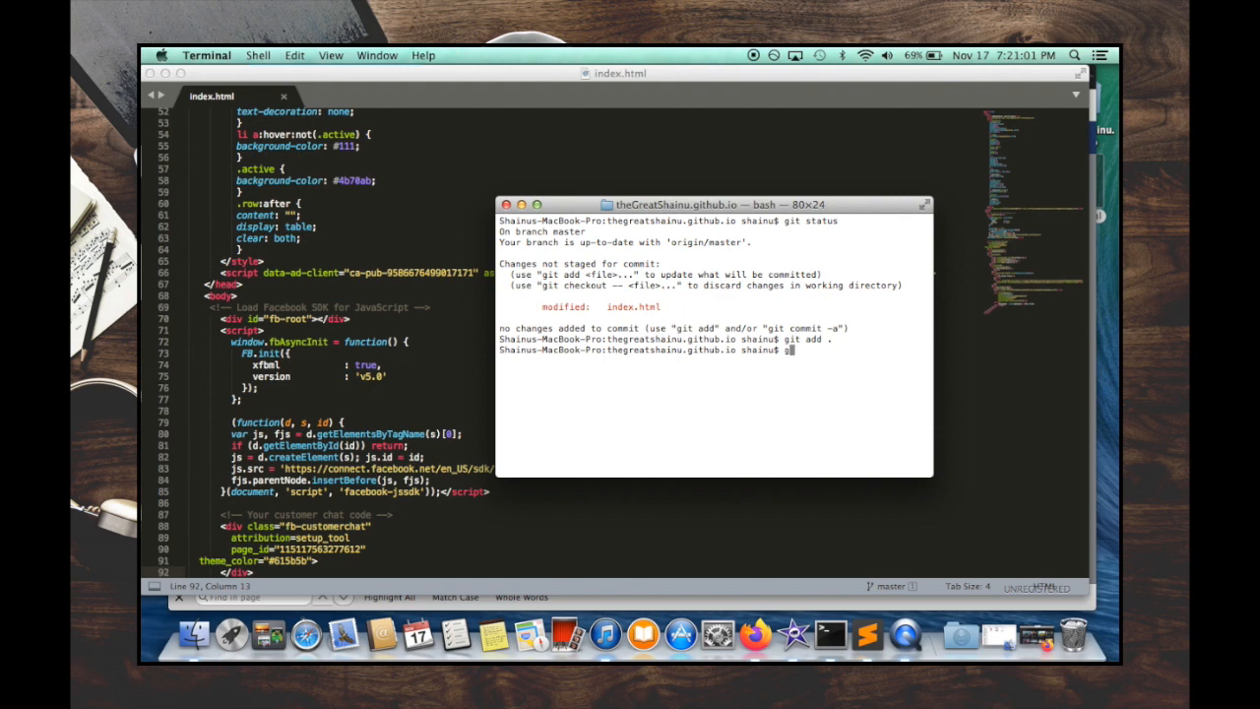
type("git commit -m")
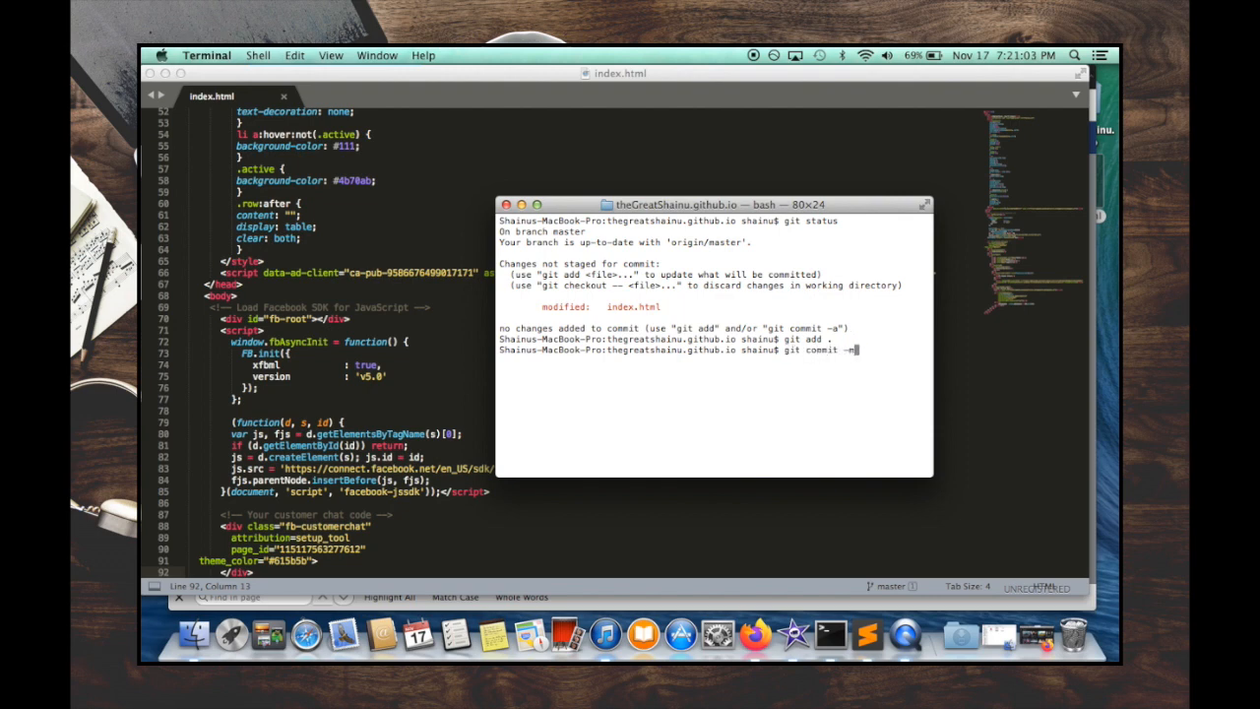
type("\"Added a mess")
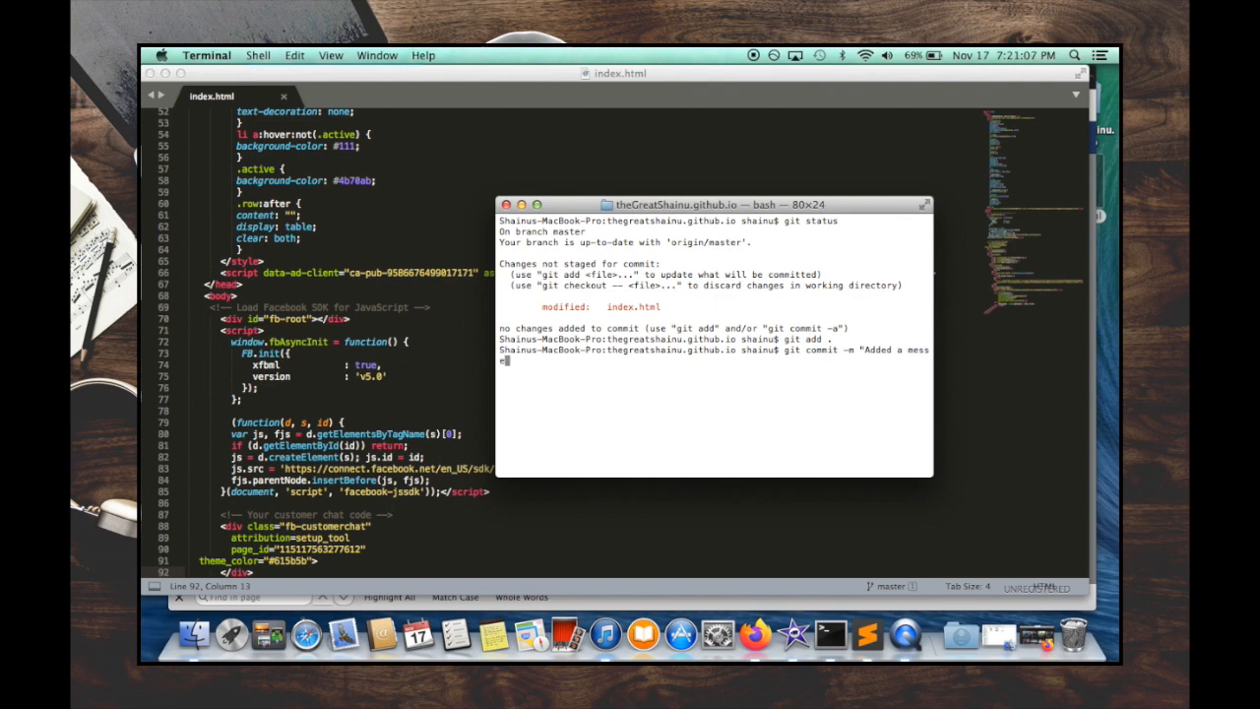
type("enger chat bot\"")
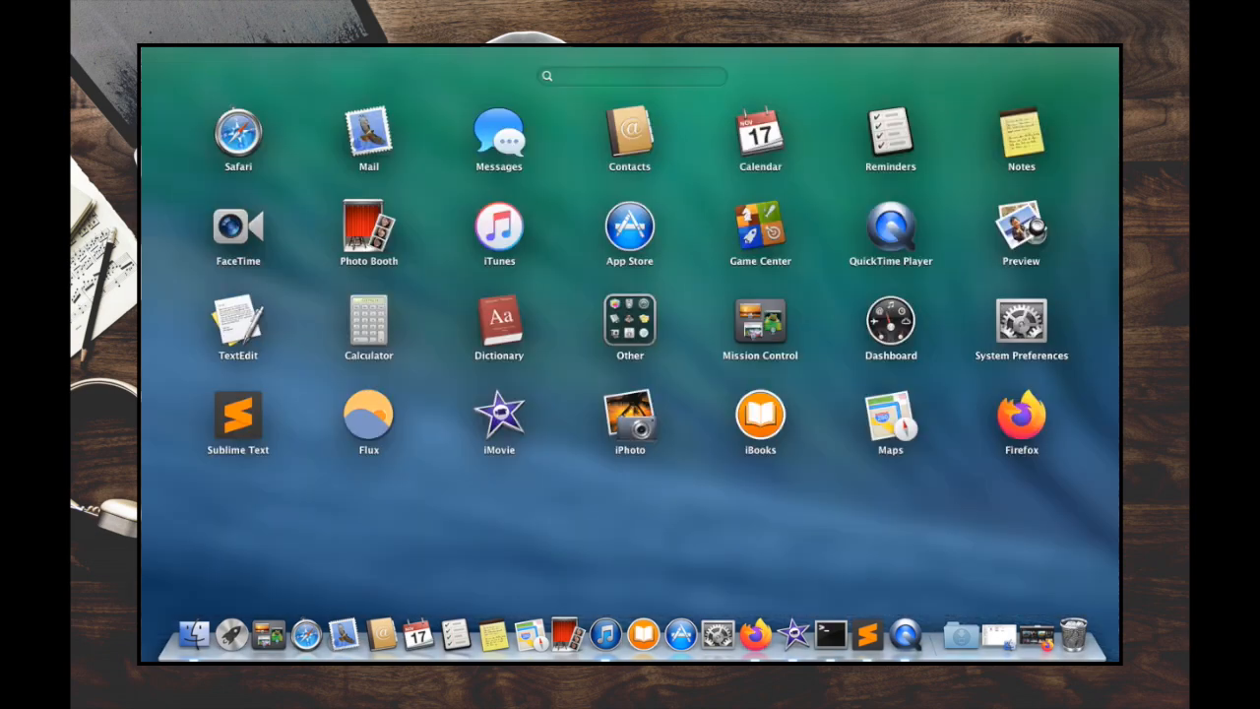
Open thegreatshainu.github.io in Safari and scroll down to the Messenger chat bubble.
type("safar")
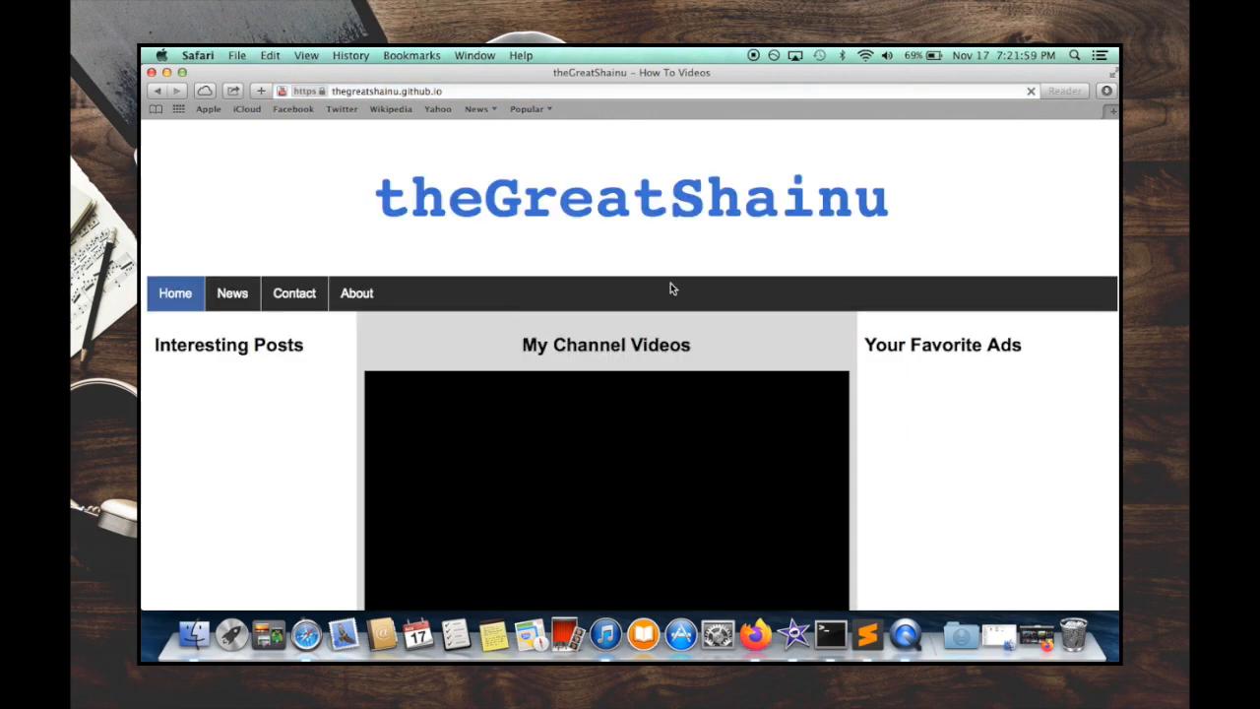
scroll("down", 3)
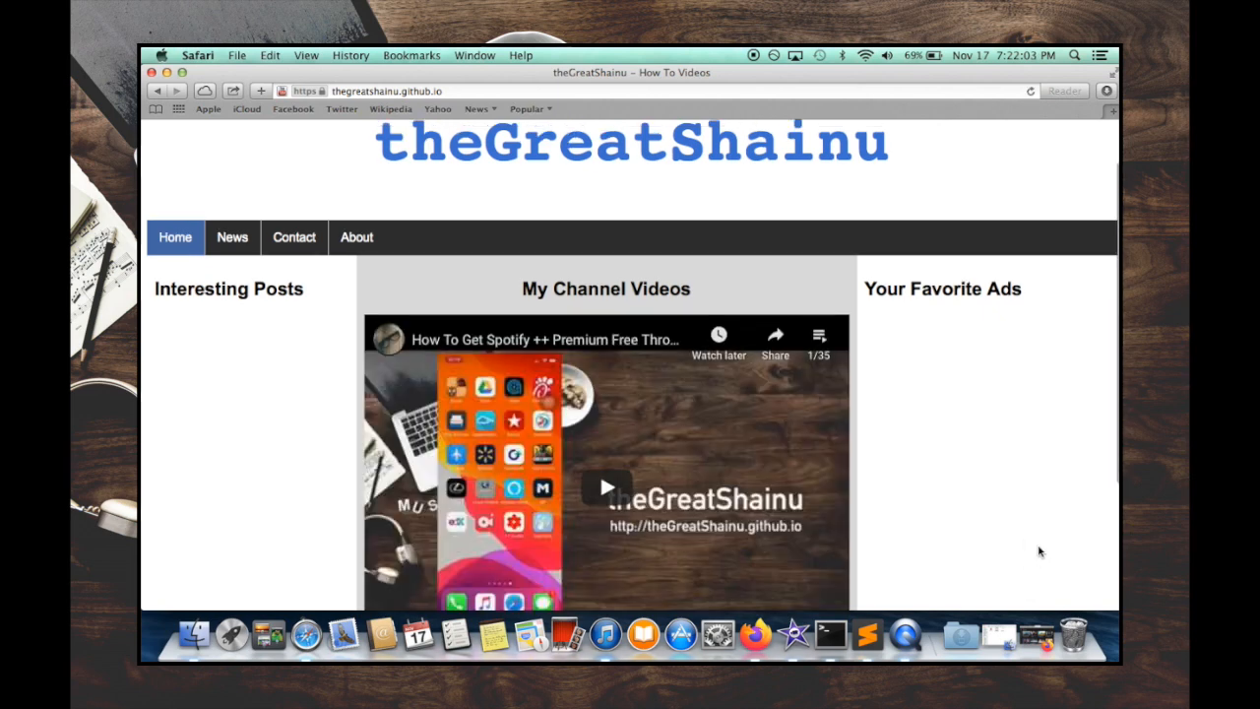
scroll("down", 3)
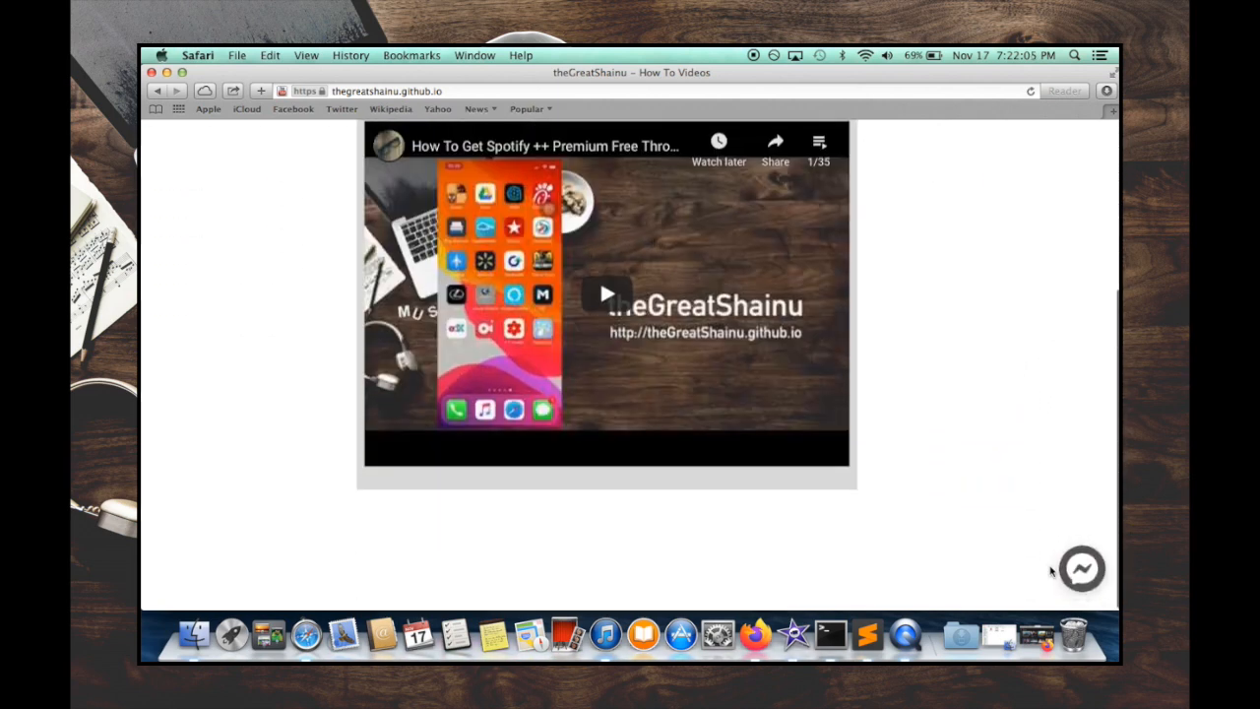
left_click(1081, 569)
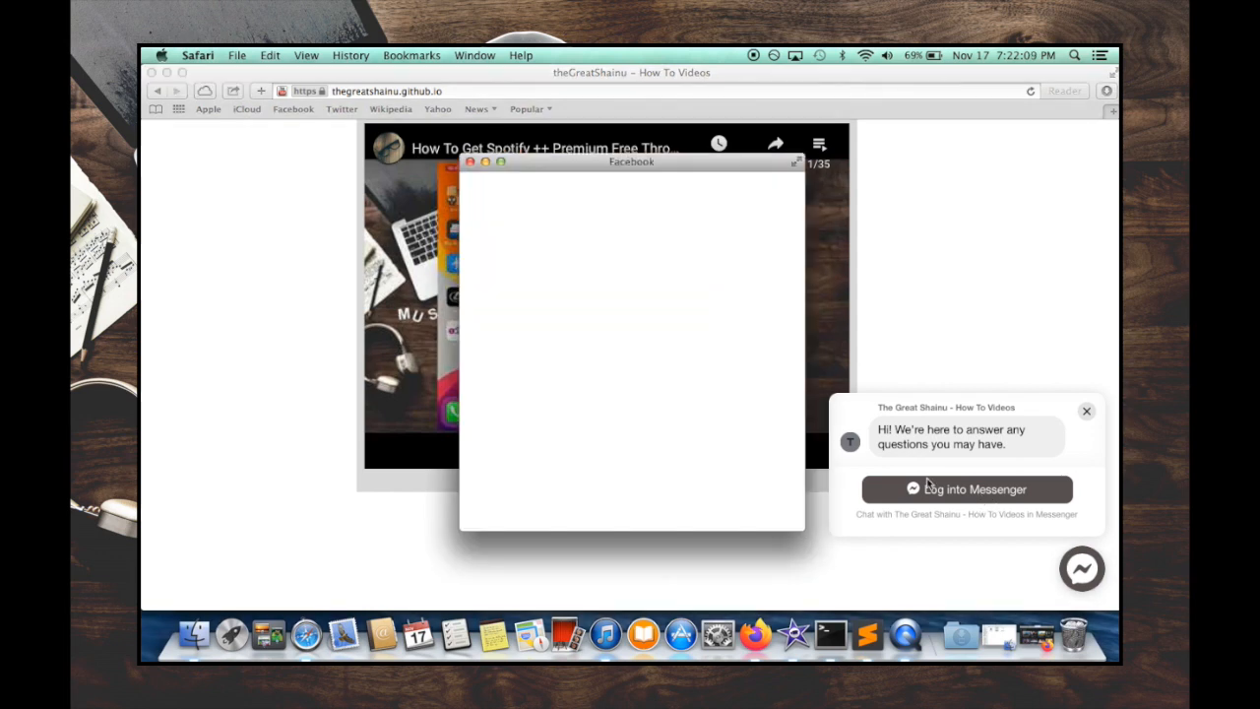
left_click(966, 489)
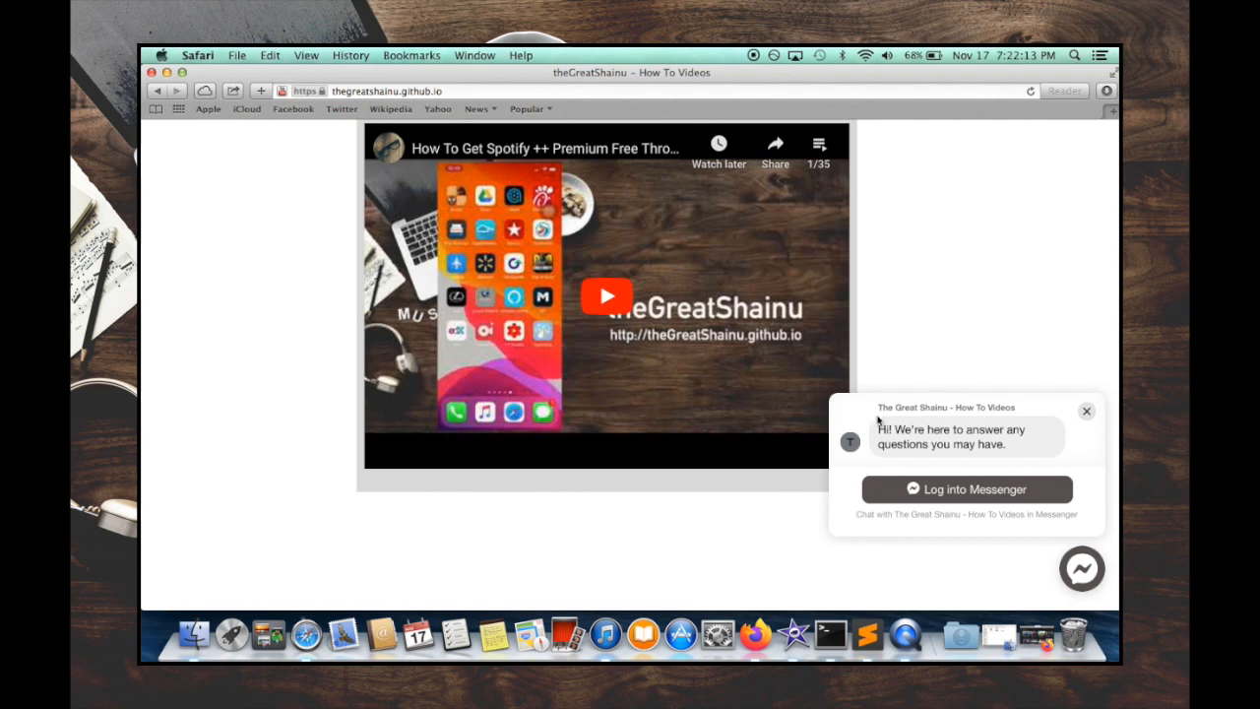
mouse_move(970, 462)
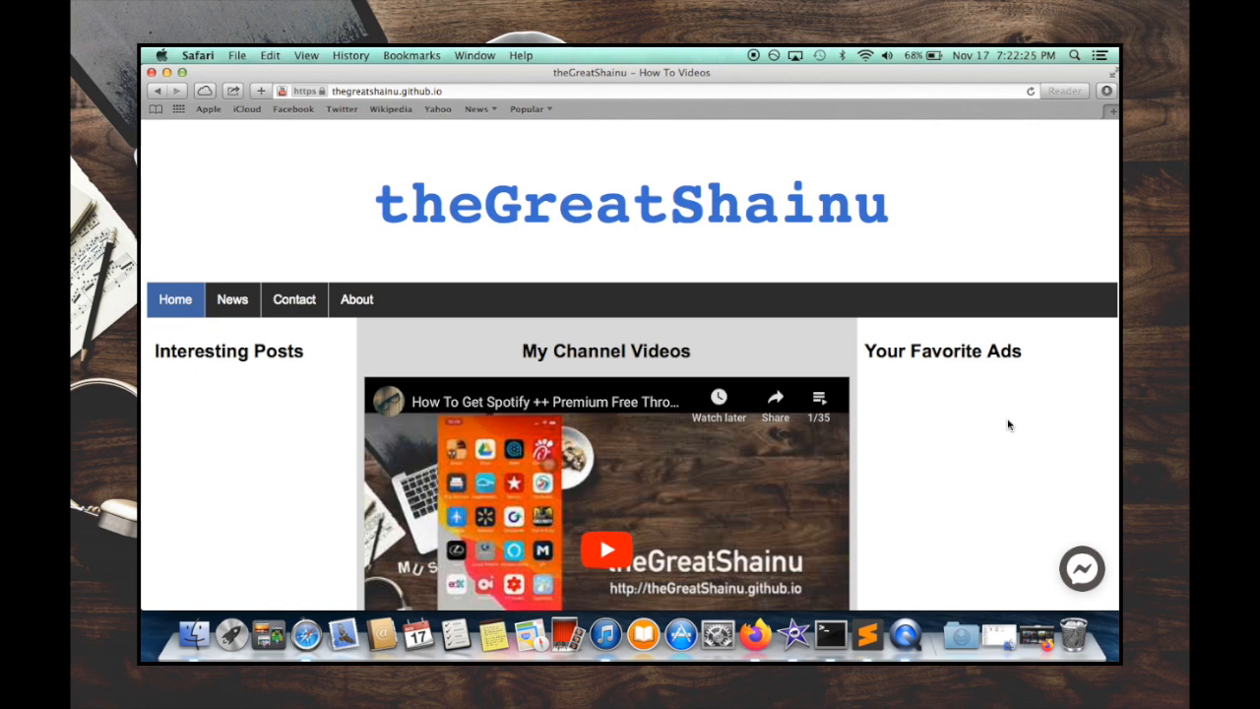
mouse_move(815, 274)
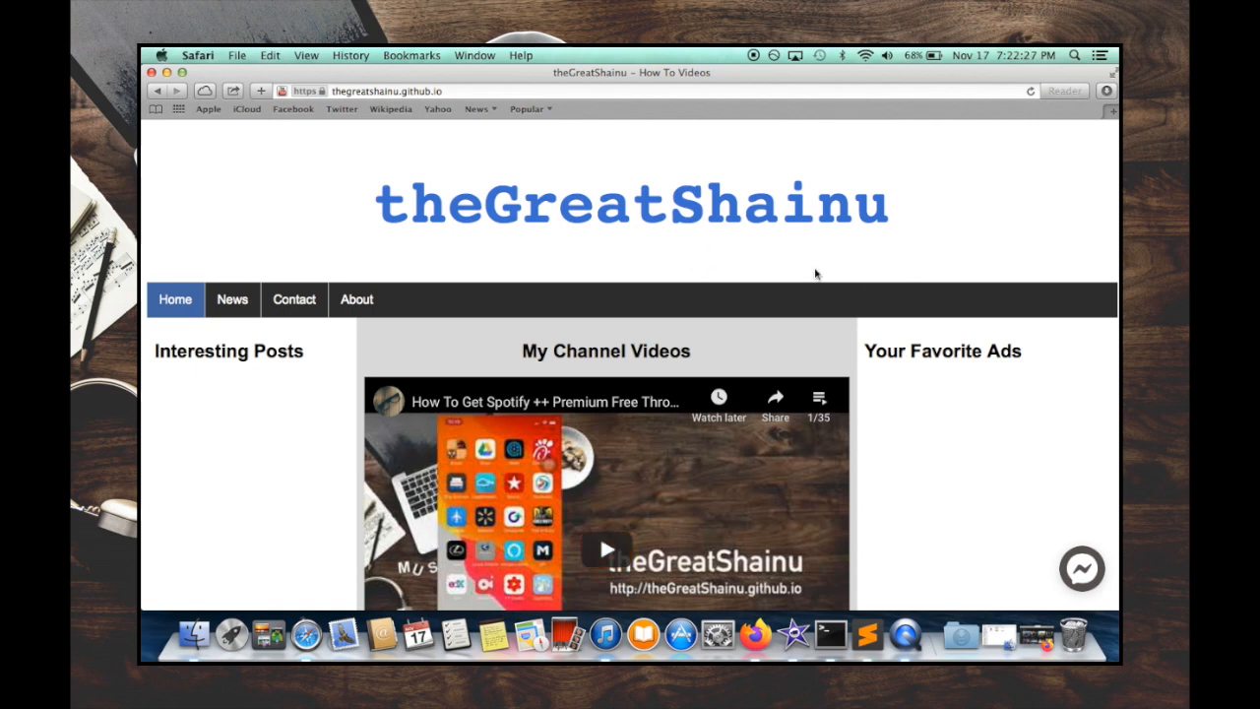
mouse_move(802, 277)
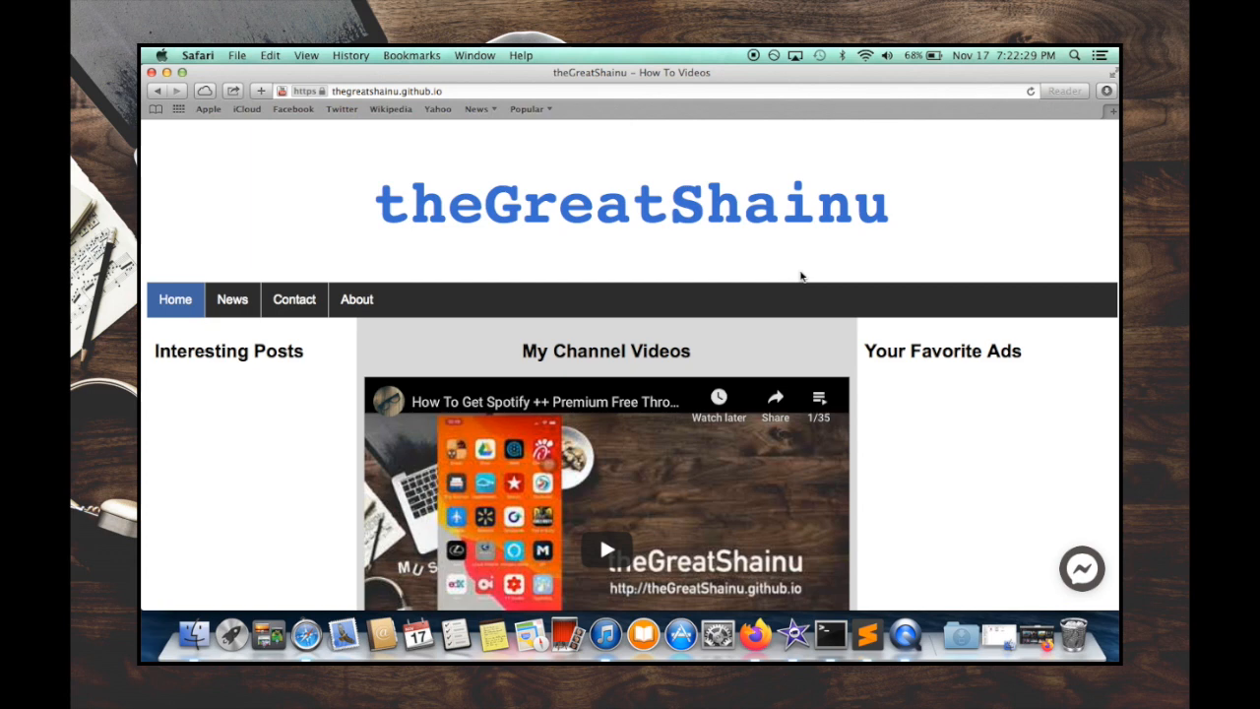